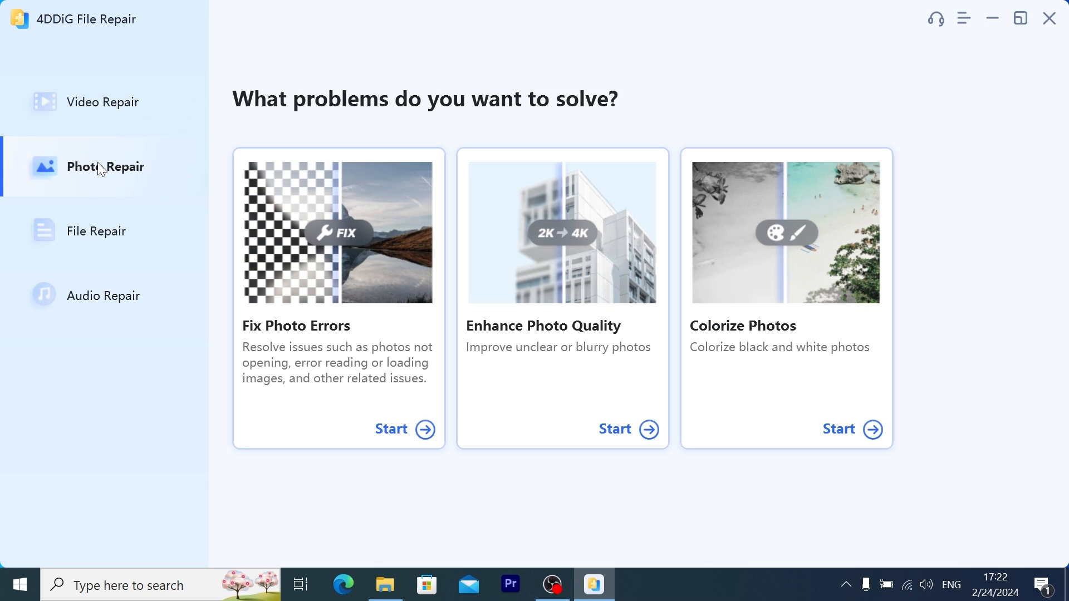
# Start Enhance Video Quality with a custom 1280 by 721 resolution and generate the preview.
pyautogui.click(103, 102)
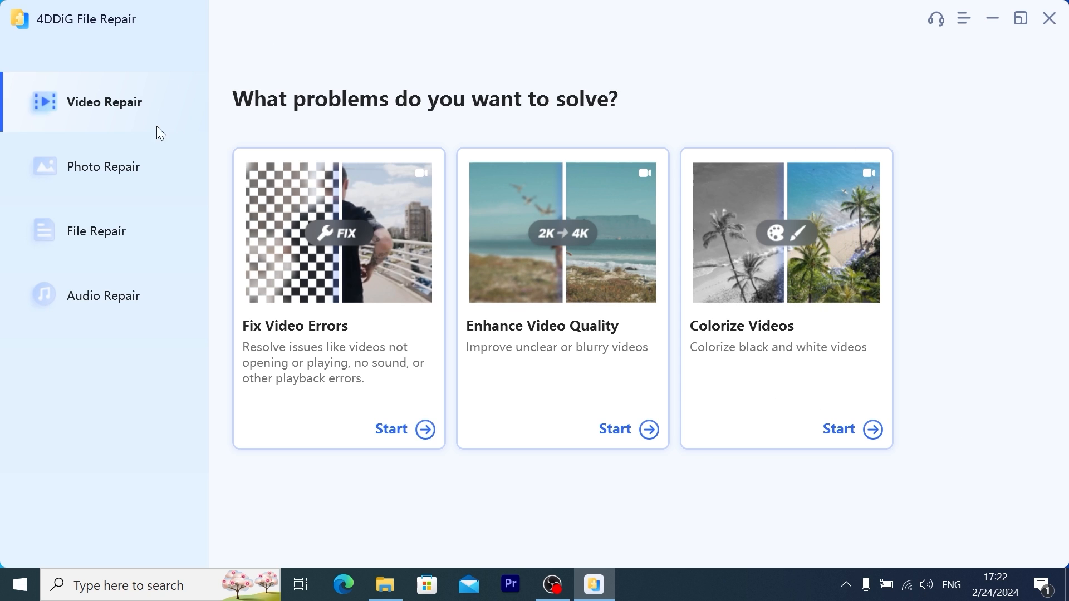
pyautogui.click(103, 165)
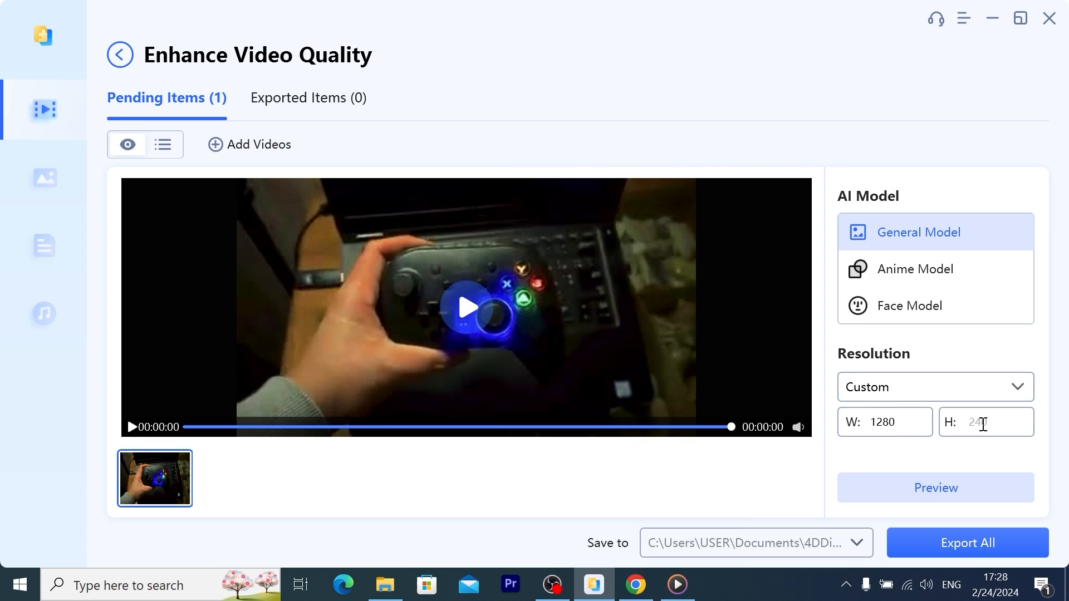
pyautogui.click(934, 487)
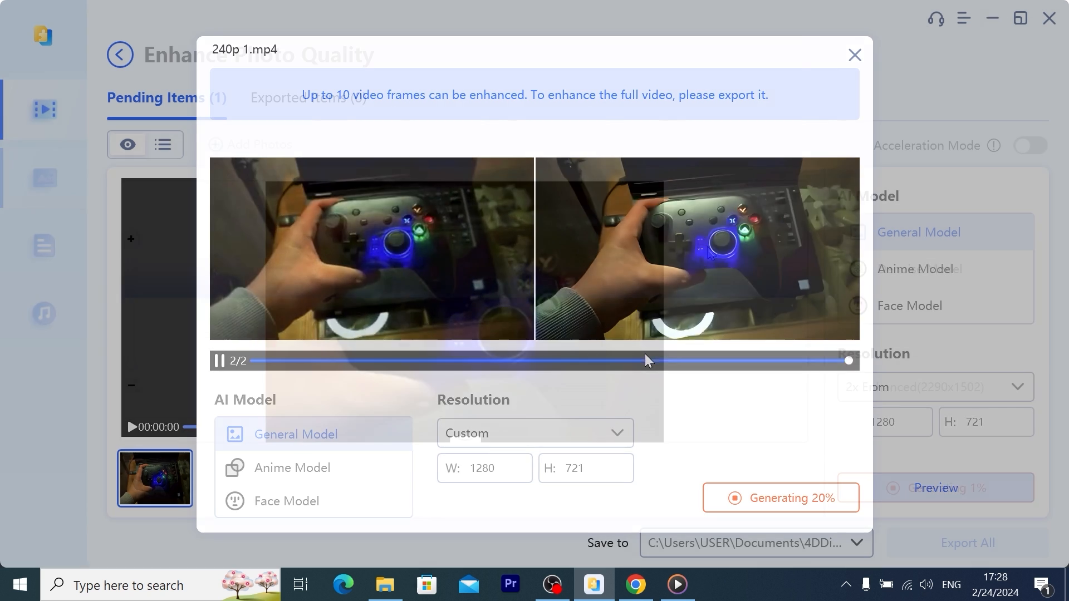
pyautogui.click(854, 55)
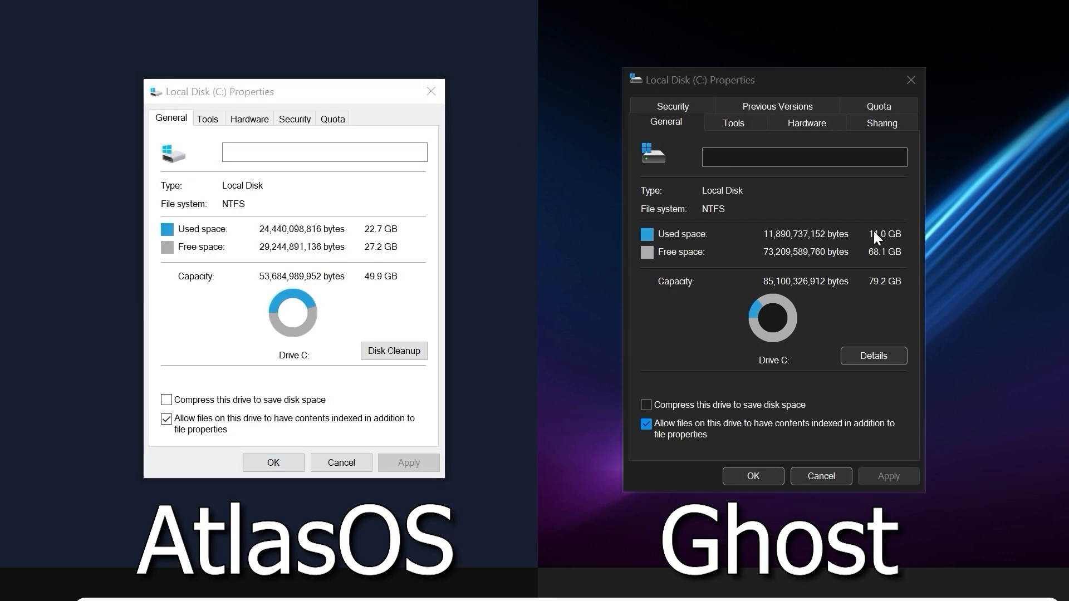
pyautogui.moveTo(726, 243)
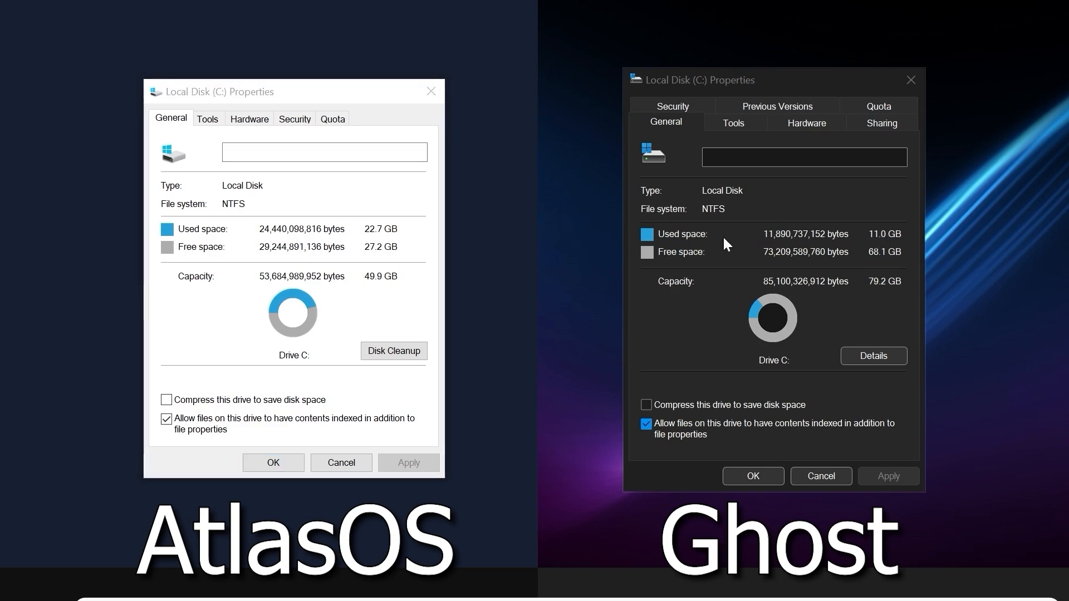
pyautogui.moveTo(1022, 265)
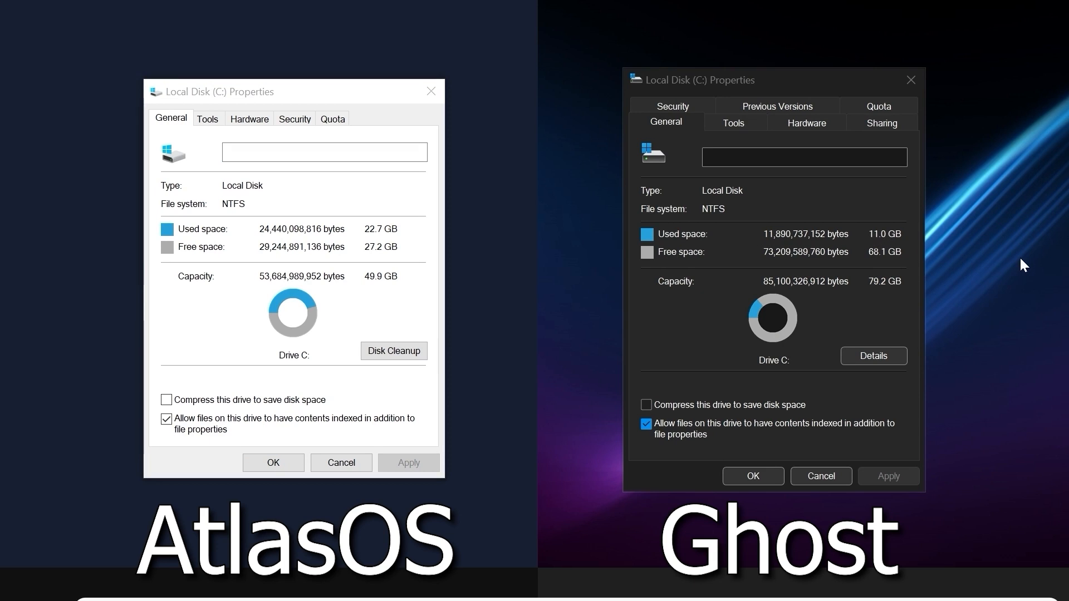
pyautogui.moveTo(864, 254)
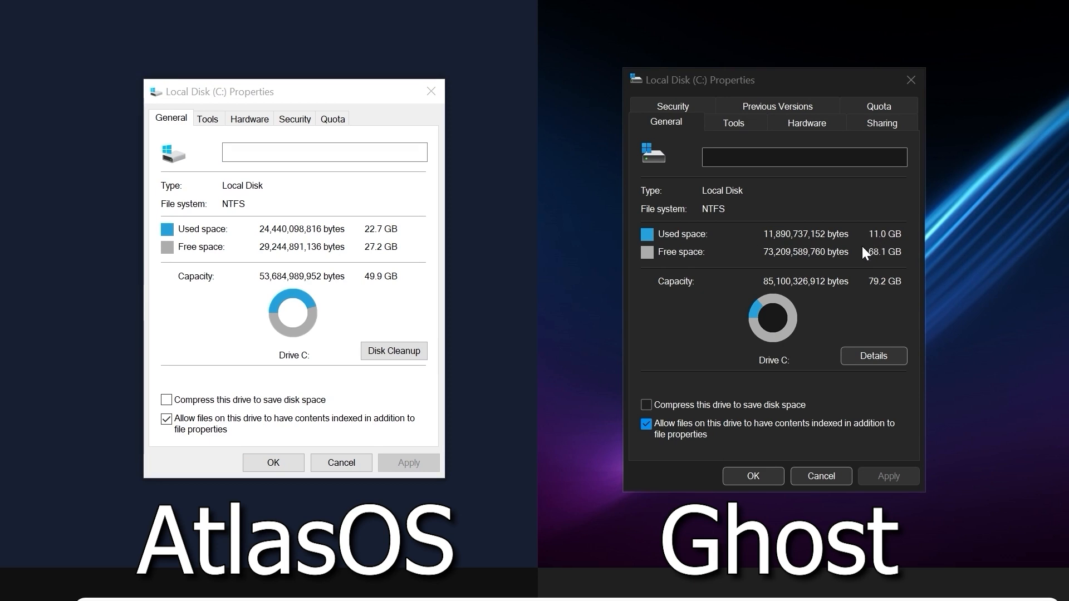
pyautogui.moveTo(893, 253)
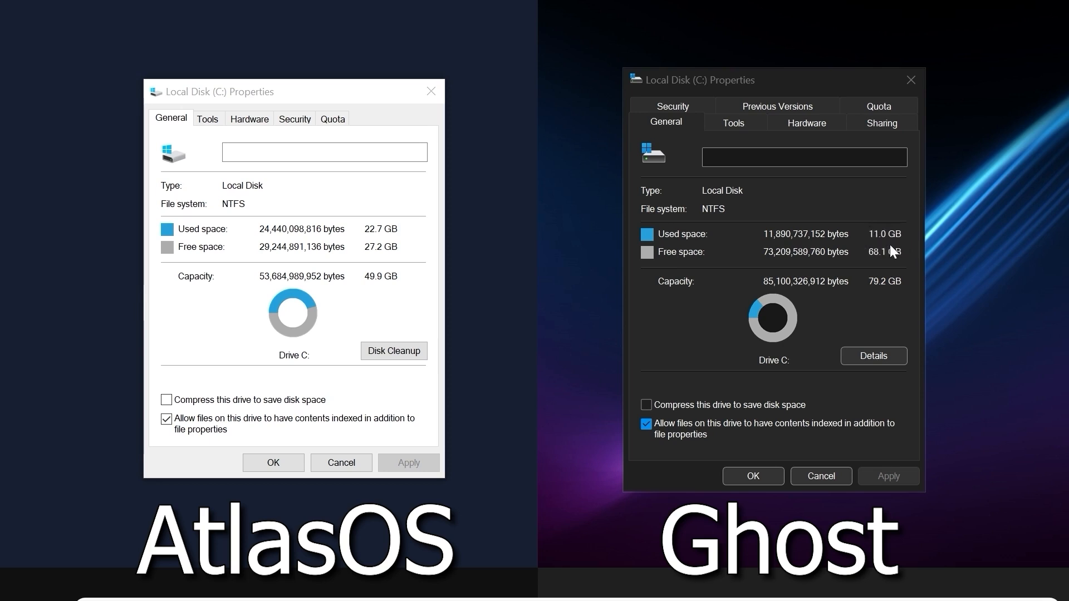
pyautogui.moveTo(367, 233)
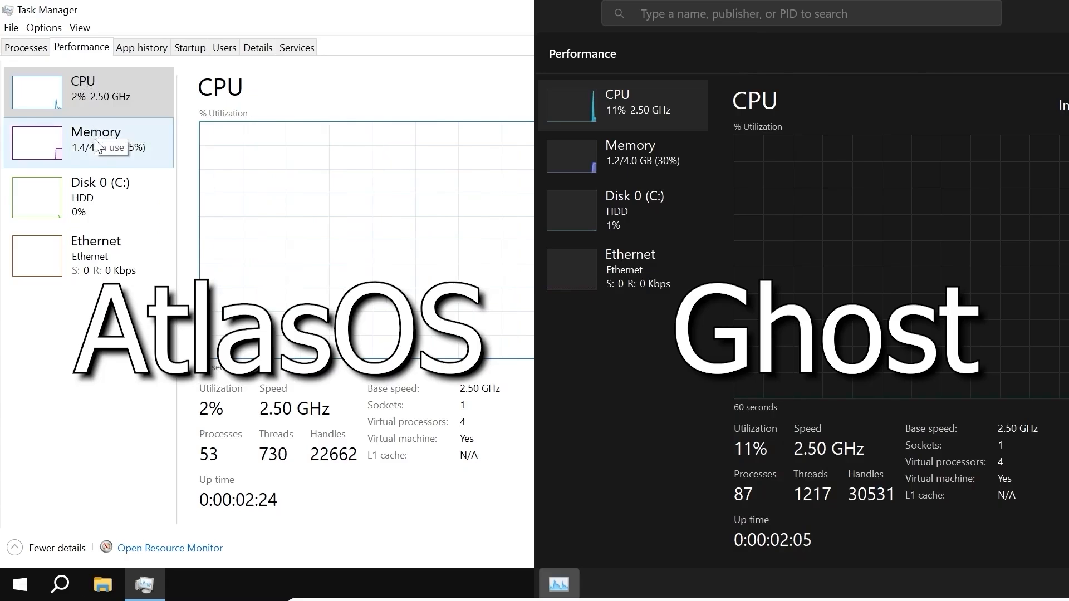
# Review Memory then CPU performance, and show the running processes list for both systems.
pyautogui.click(96, 141)
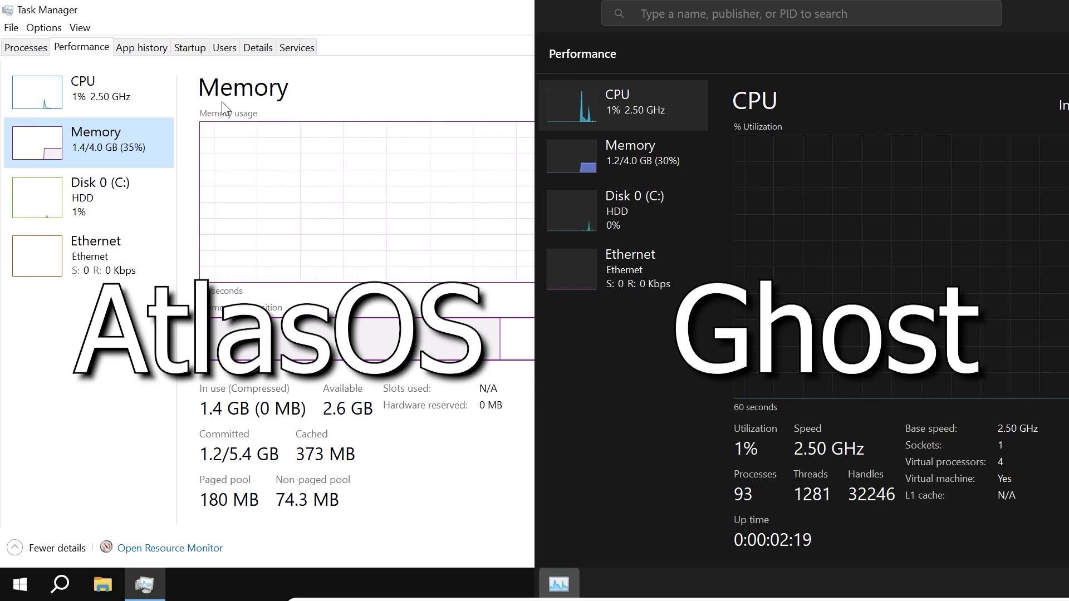
pyautogui.click(81, 93)
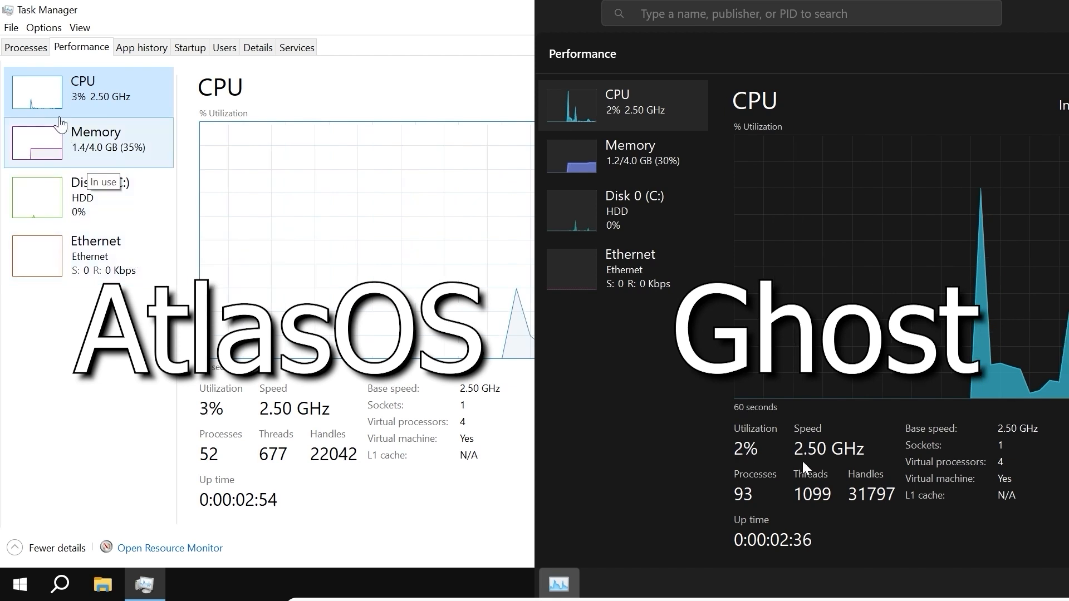
pyautogui.click(26, 46)
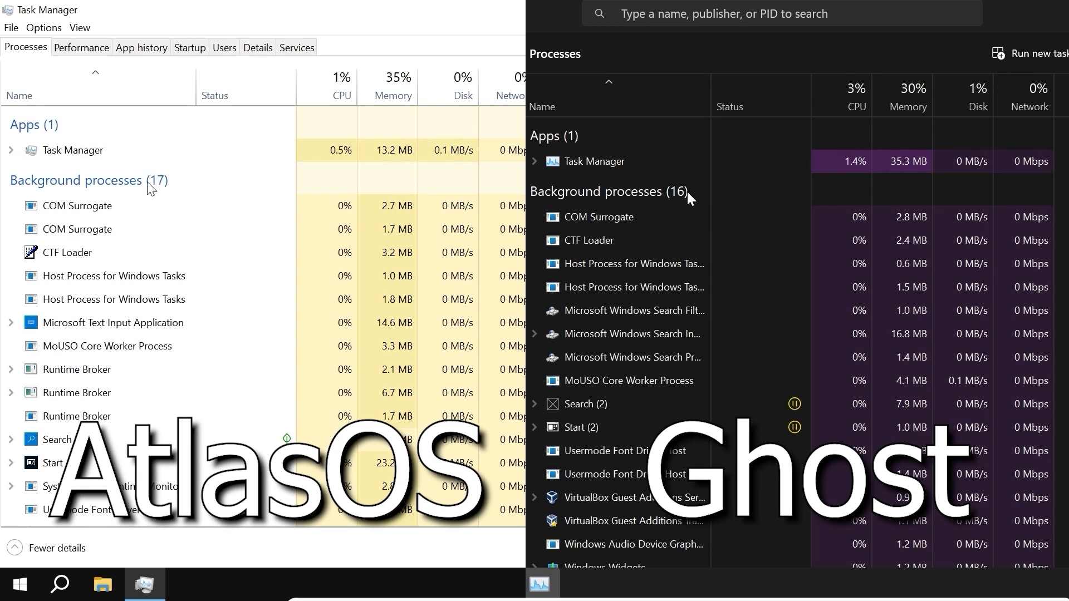
# Scroll to the Windows processes group, showing 31 on AtlasOS versus 70 on Ghost.
pyautogui.scroll(-3)
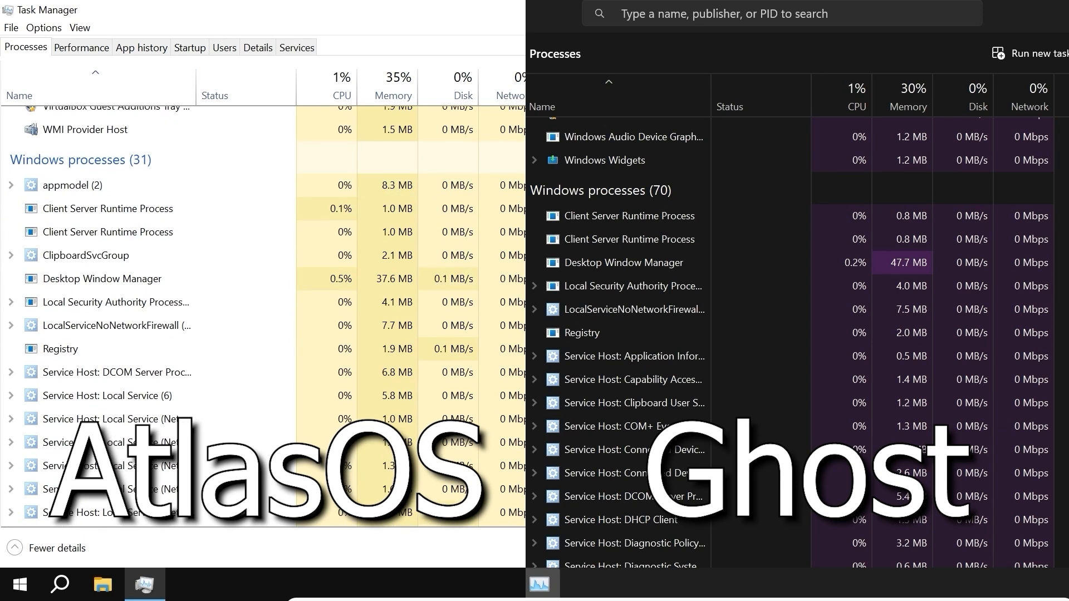
pyautogui.moveTo(710, 204)
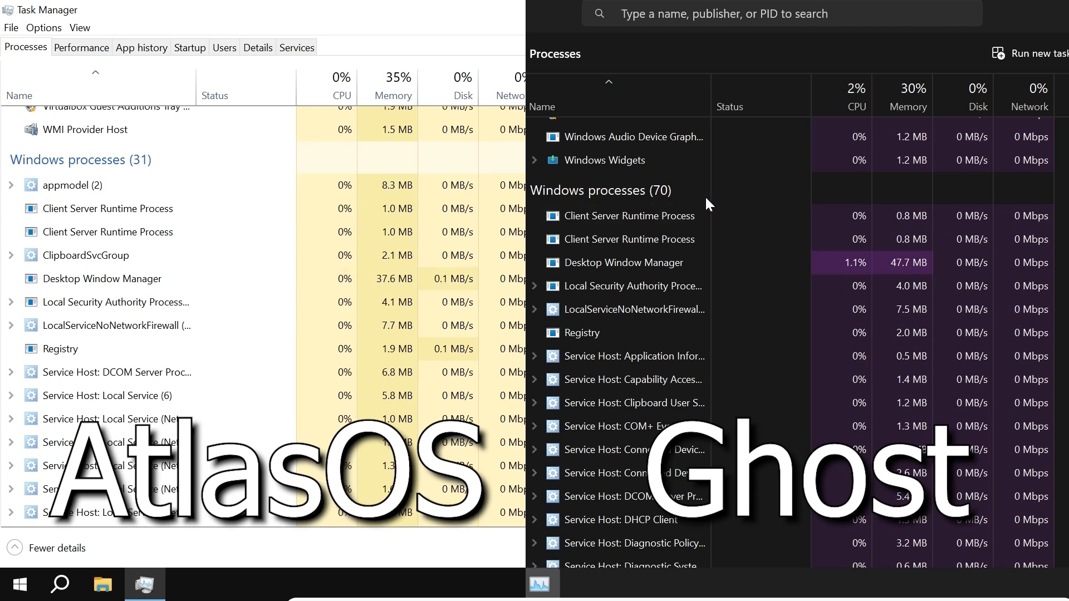
pyautogui.click(108, 231)
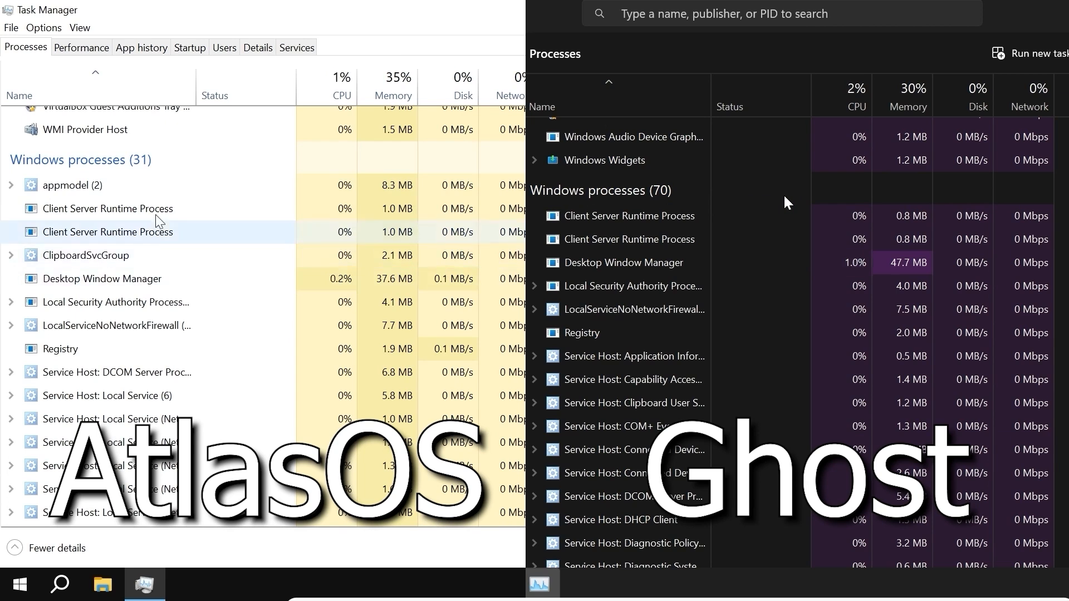
pyautogui.click(71, 185)
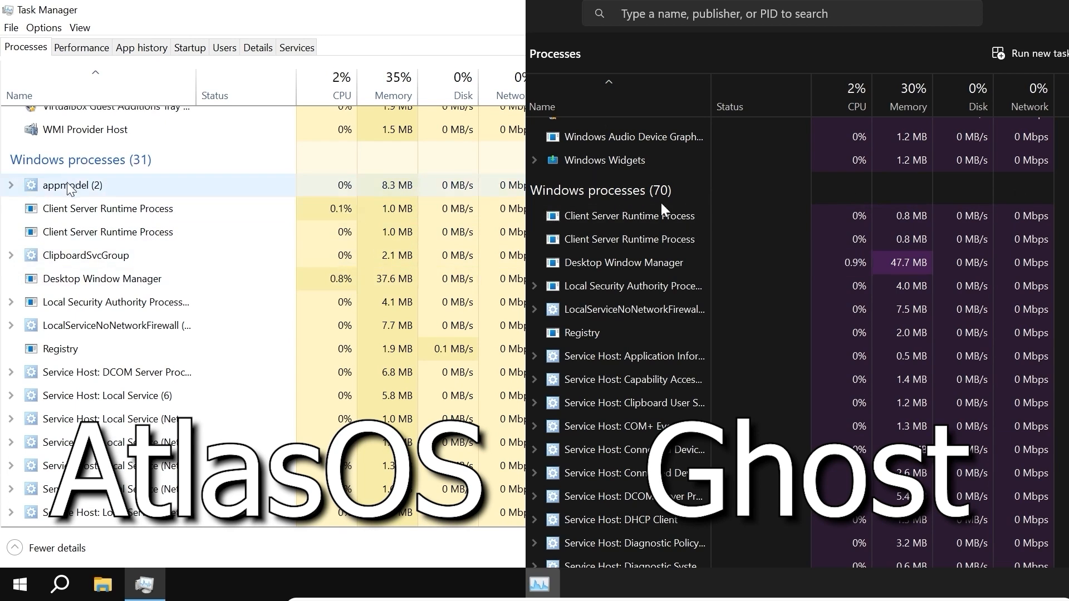
pyautogui.click(86, 255)
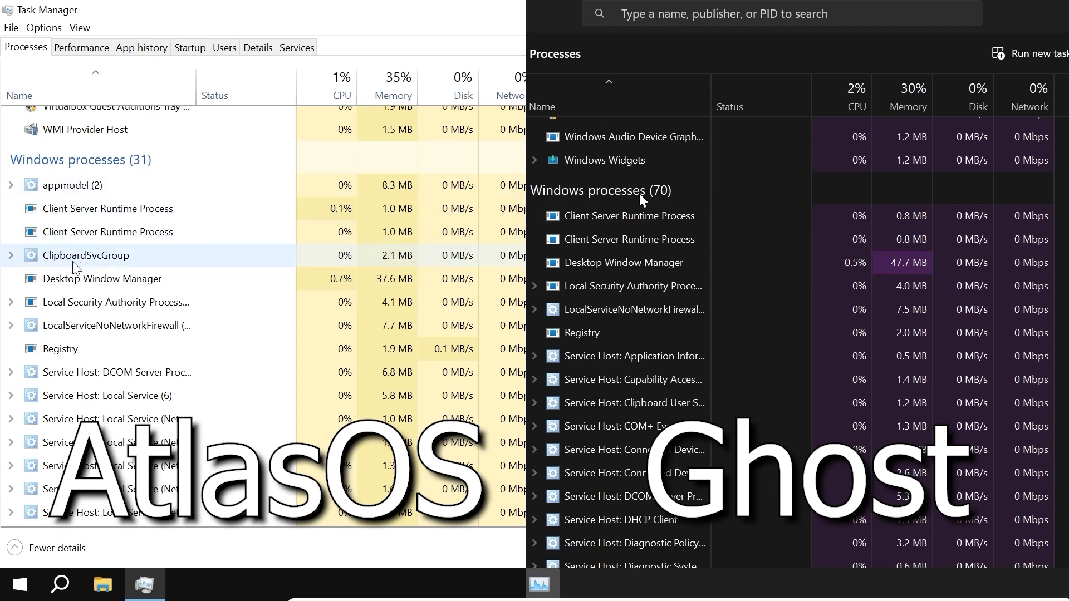
pyautogui.click(60, 348)
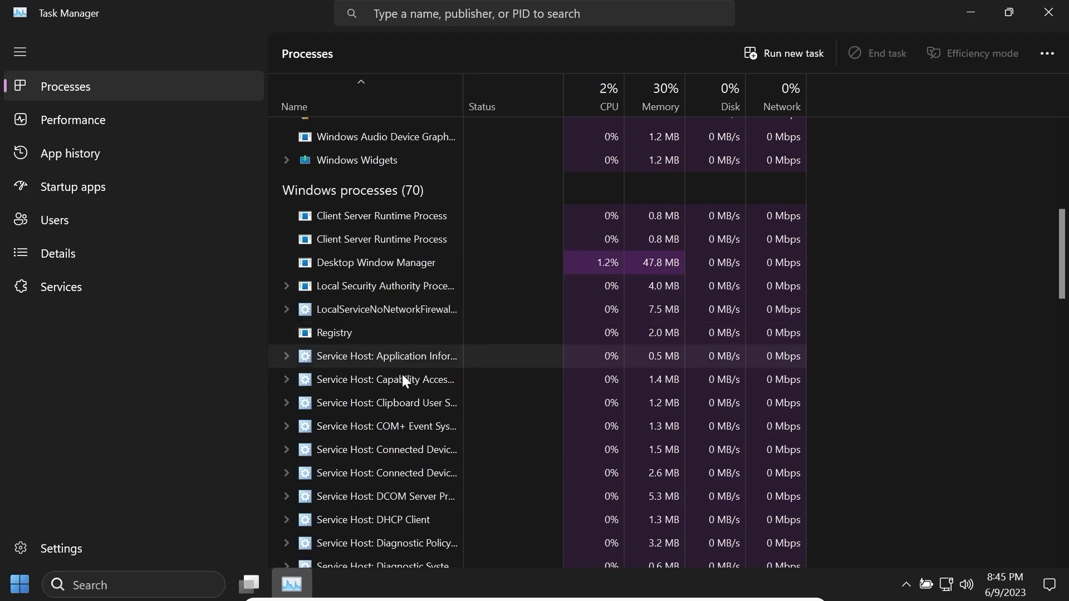
pyautogui.scroll(-3)
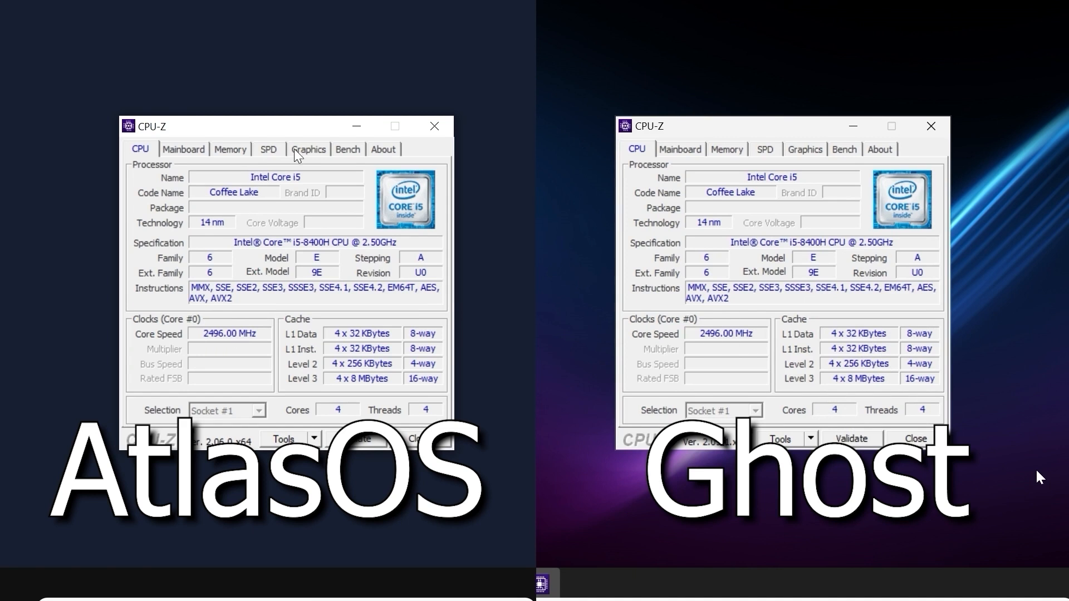
# Run Bench CPU, getting 353.0/1265.8 on AtlasOS and 374.8/1335.0 on Ghost for the i5-8400H.
pyautogui.click(347, 150)
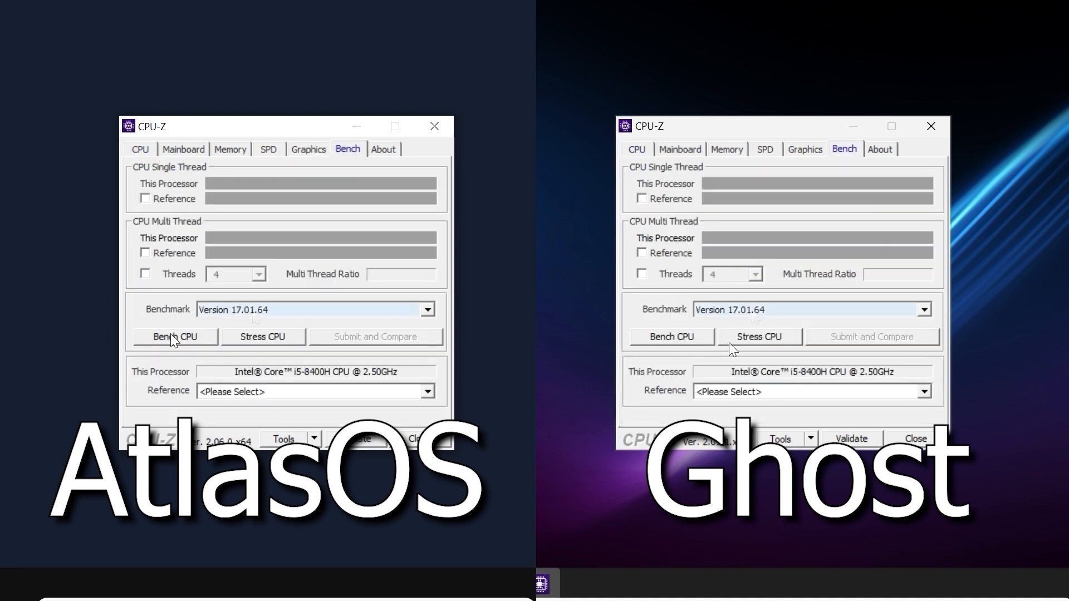
pyautogui.click(175, 336)
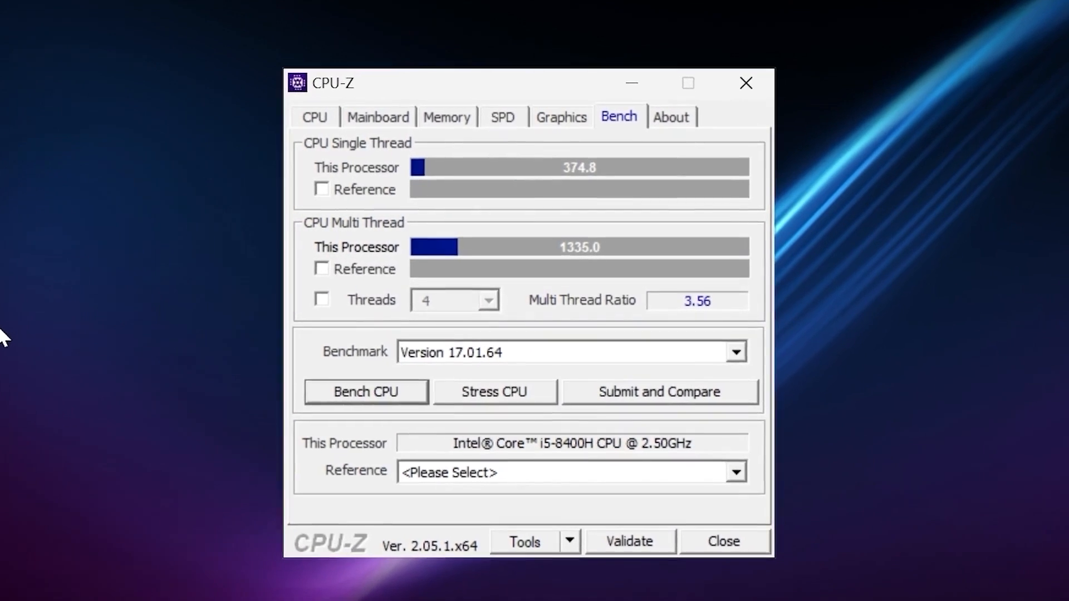
pyautogui.click(365, 391)
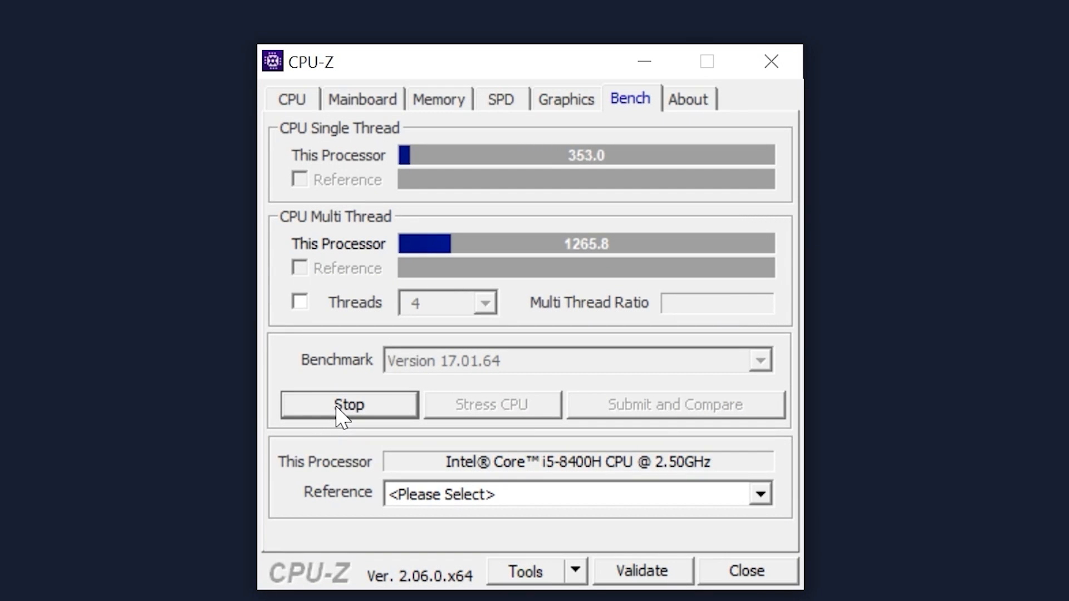
pyautogui.click(348, 404)
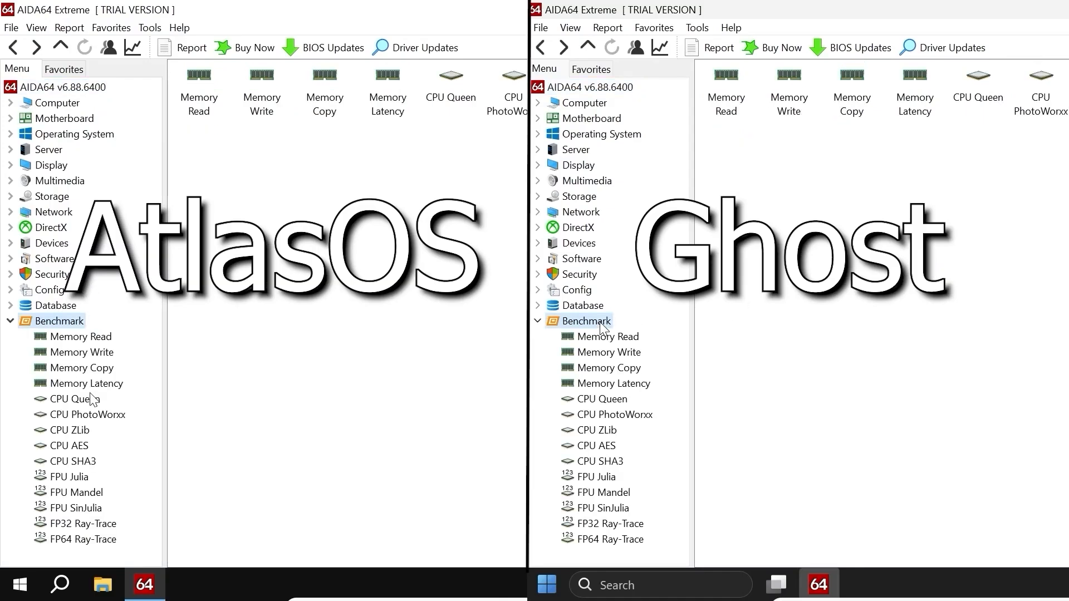
# Show the CPU Queen benchmark results under the Benchmark tree for both systems.
pyautogui.click(73, 398)
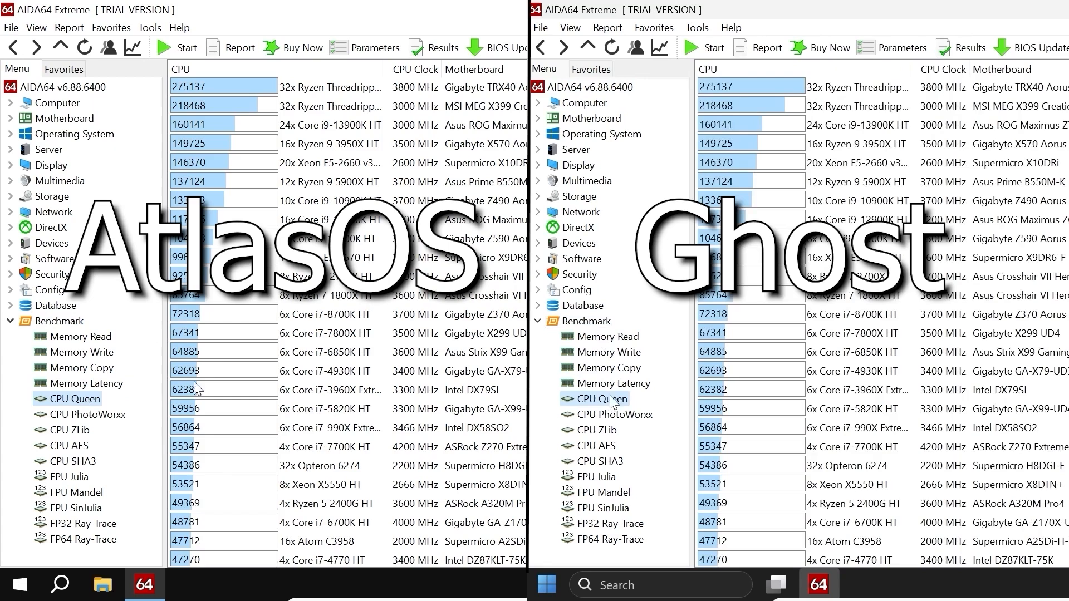
pyautogui.click(176, 48)
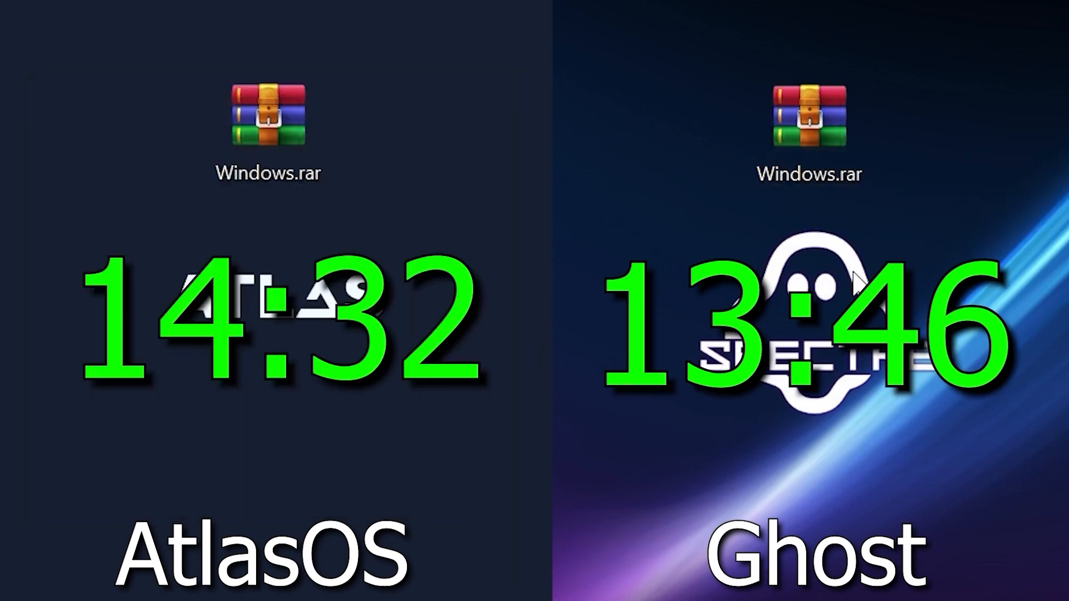
# Run the Windows.rar archive test, timing 14:32 on AtlasOS against 13:46 on Ghost.
pyautogui.click(809, 119)
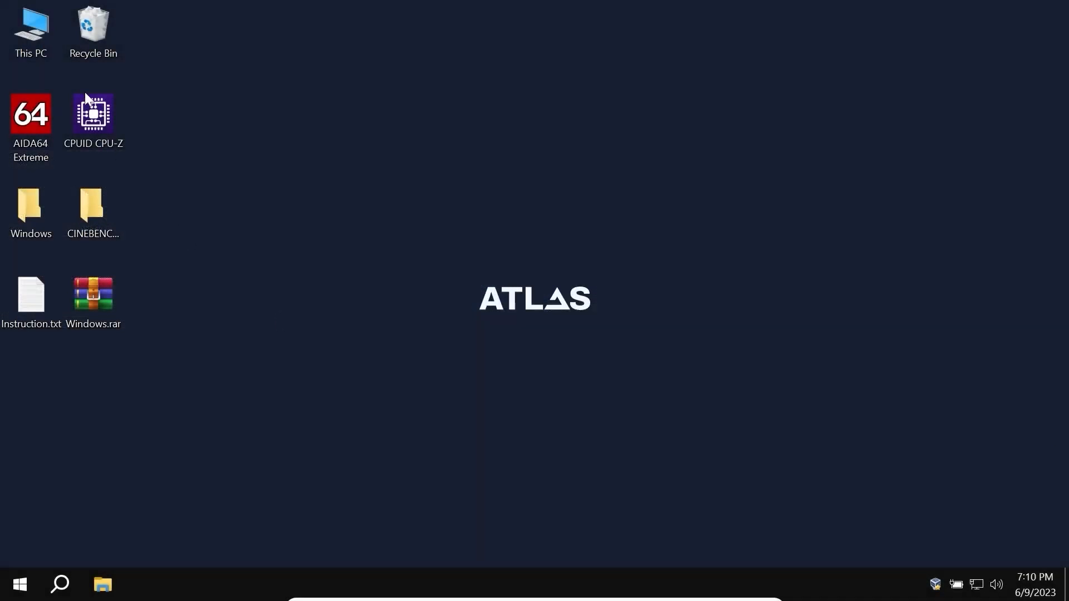
# Try the Microsoft Store from Start and a web result, then dismiss the 'can't open this link' error.
pyautogui.click(19, 584)
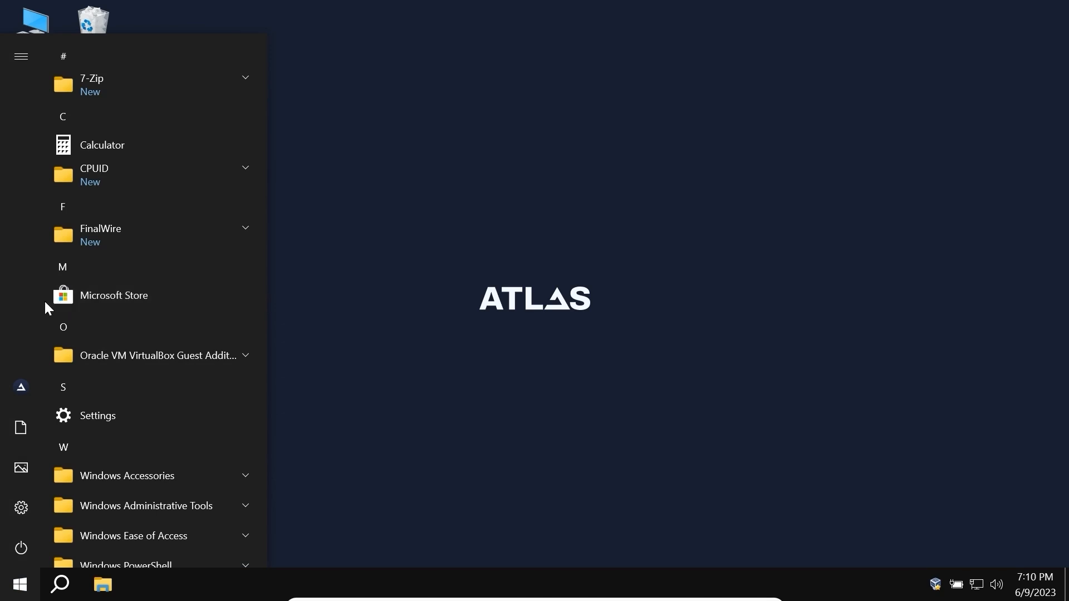
pyautogui.click(113, 295)
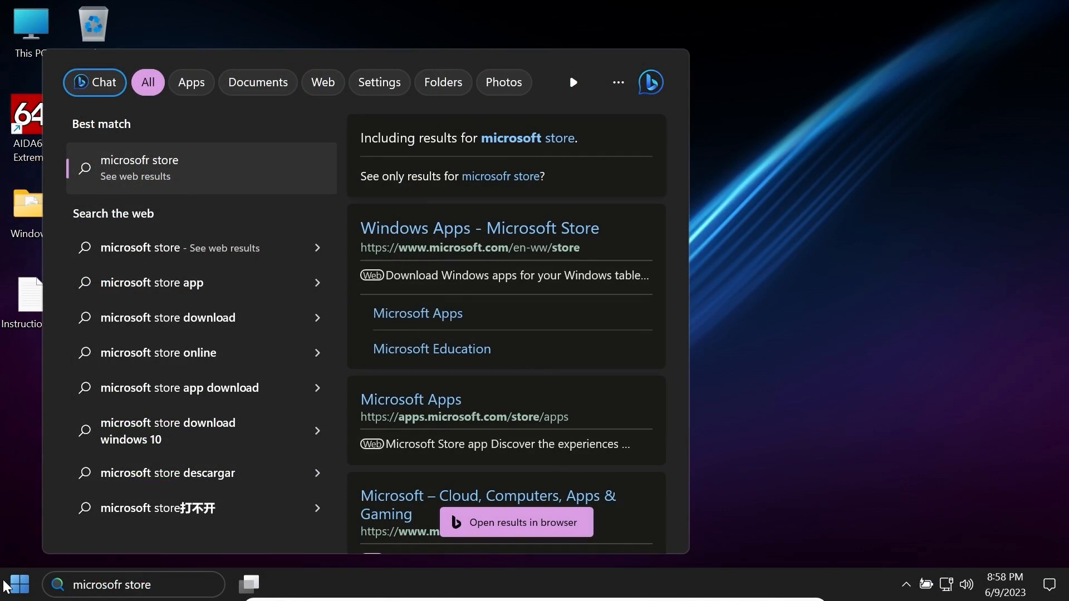
pyautogui.click(479, 228)
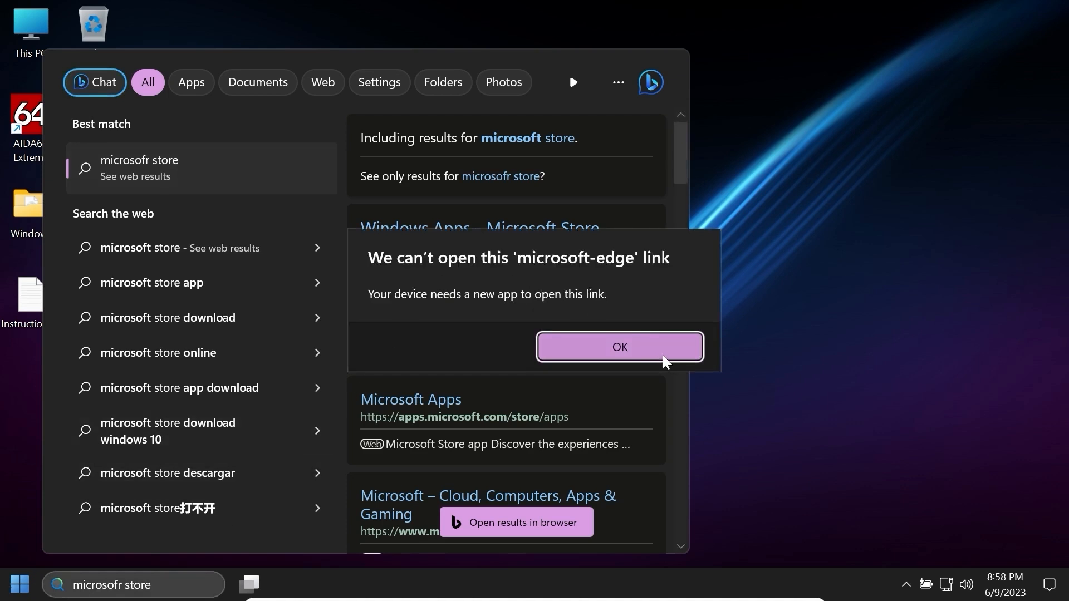
pyautogui.click(619, 346)
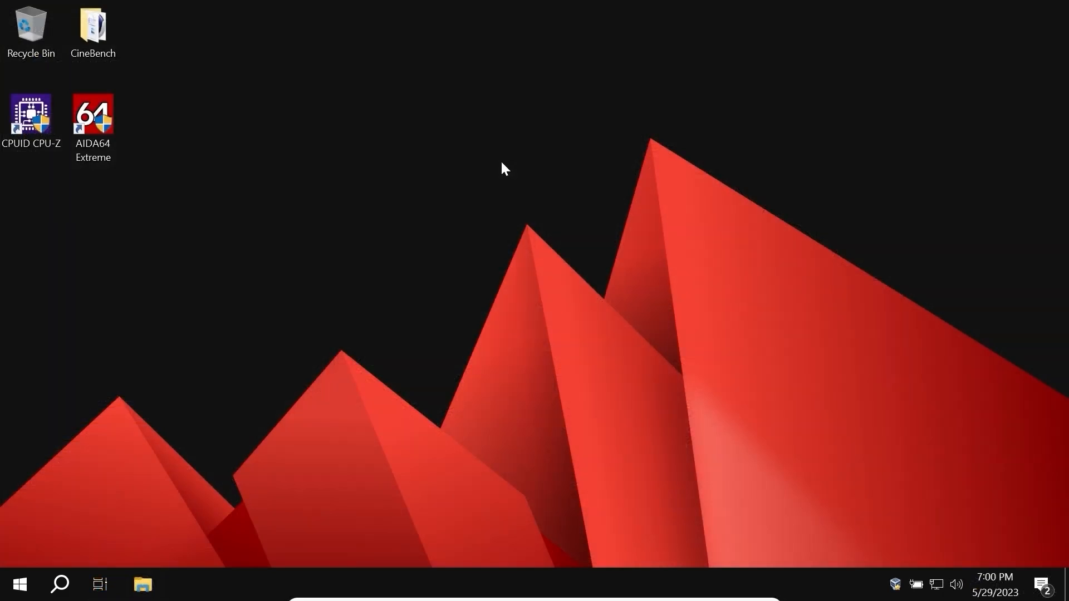
pyautogui.moveTo(184, 560)
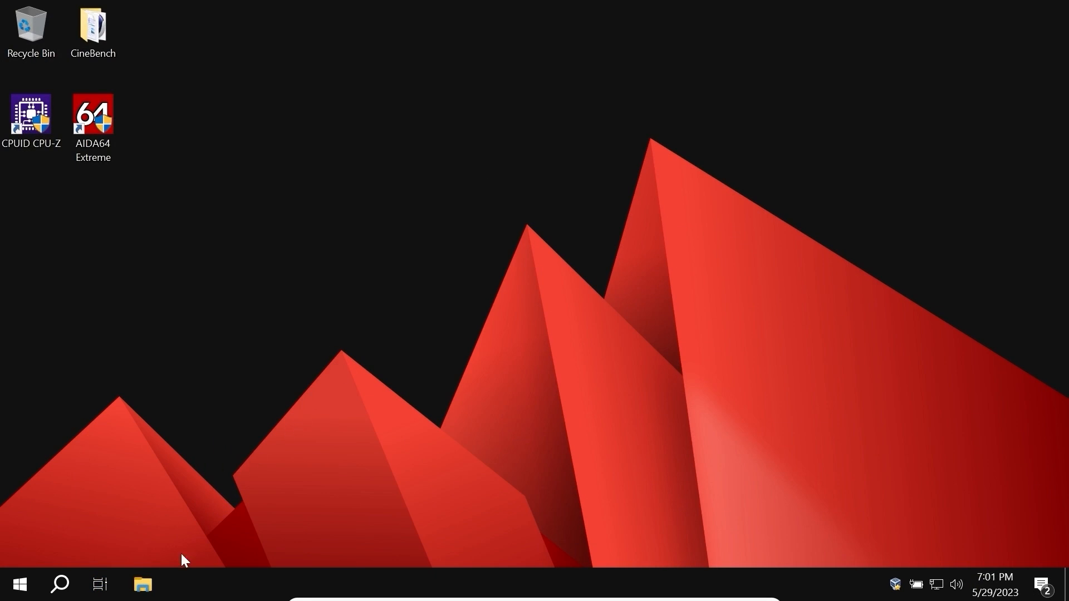
# Show Local Disk (C:) properties from This PC: 11.4 GB used, 38.5 GB free of 49.9 GB.
pyautogui.click(142, 584)
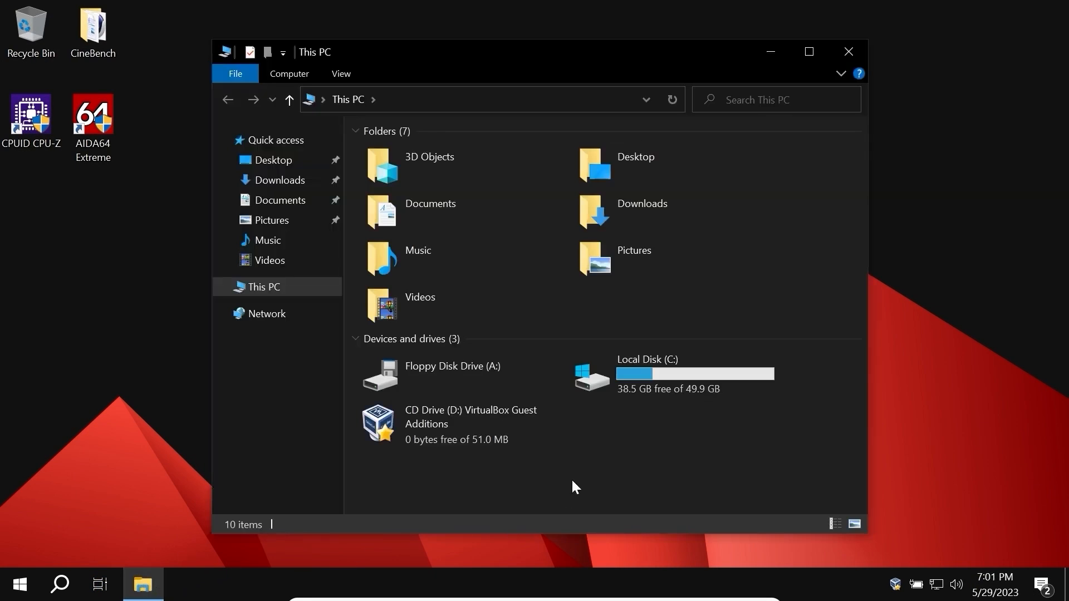
pyautogui.moveTo(628, 375)
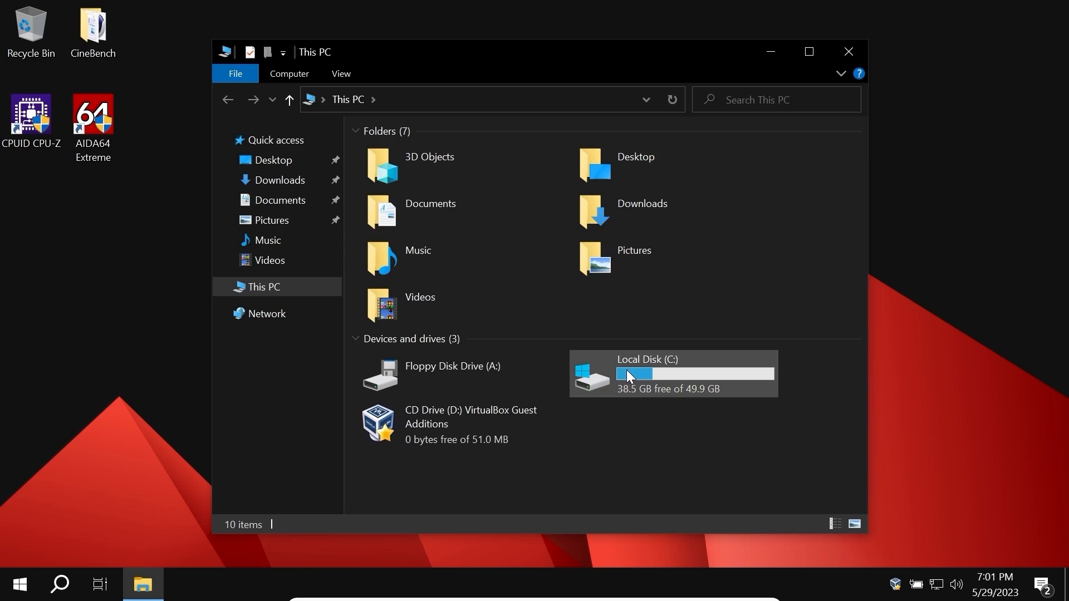
pyautogui.rightClick(627, 374)
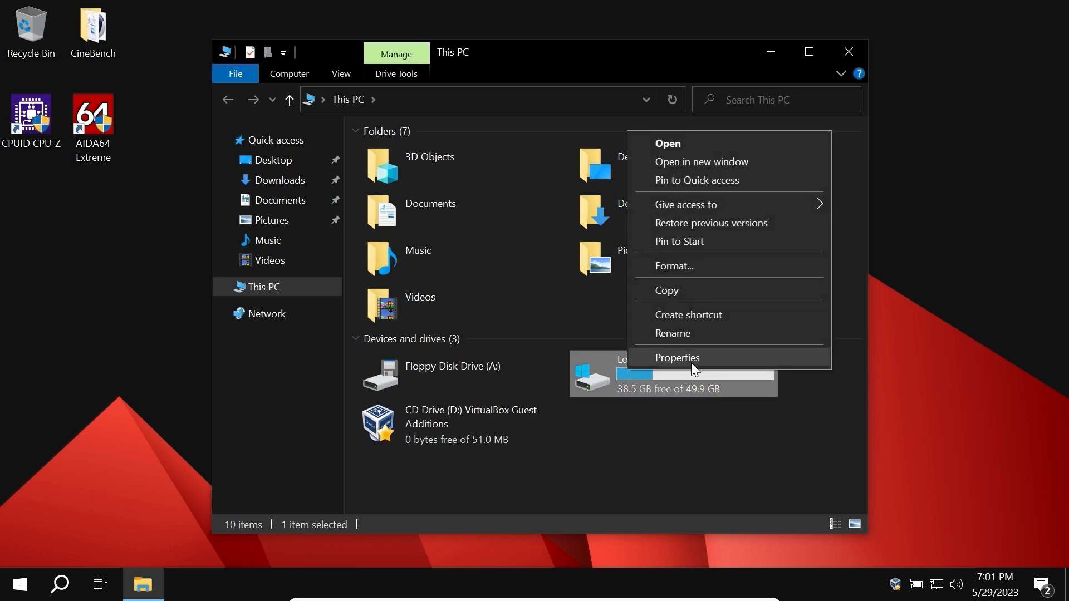
pyautogui.click(676, 357)
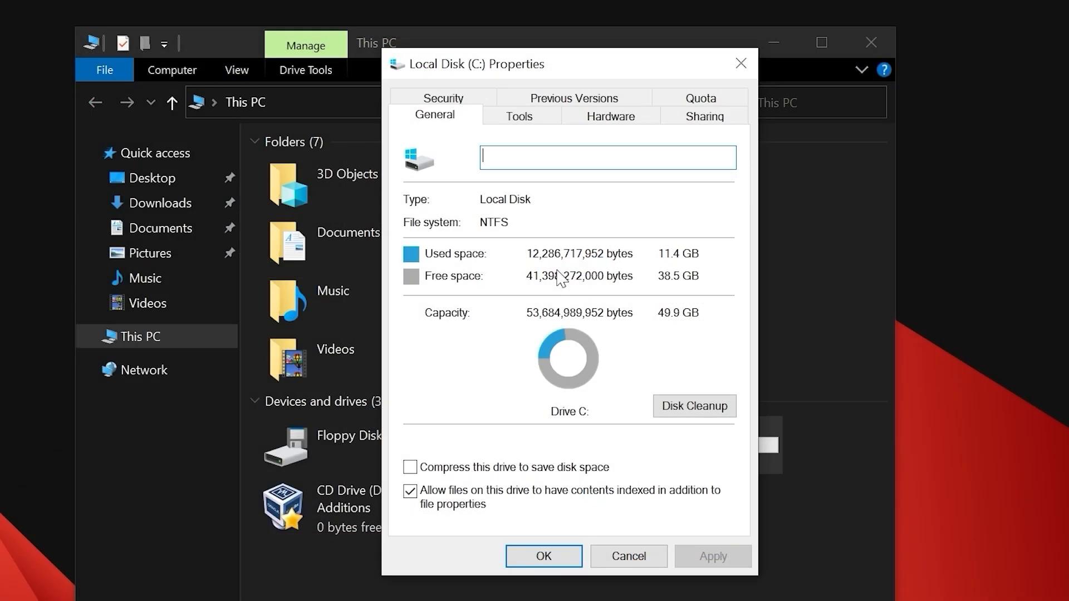
pyautogui.moveTo(667, 261)
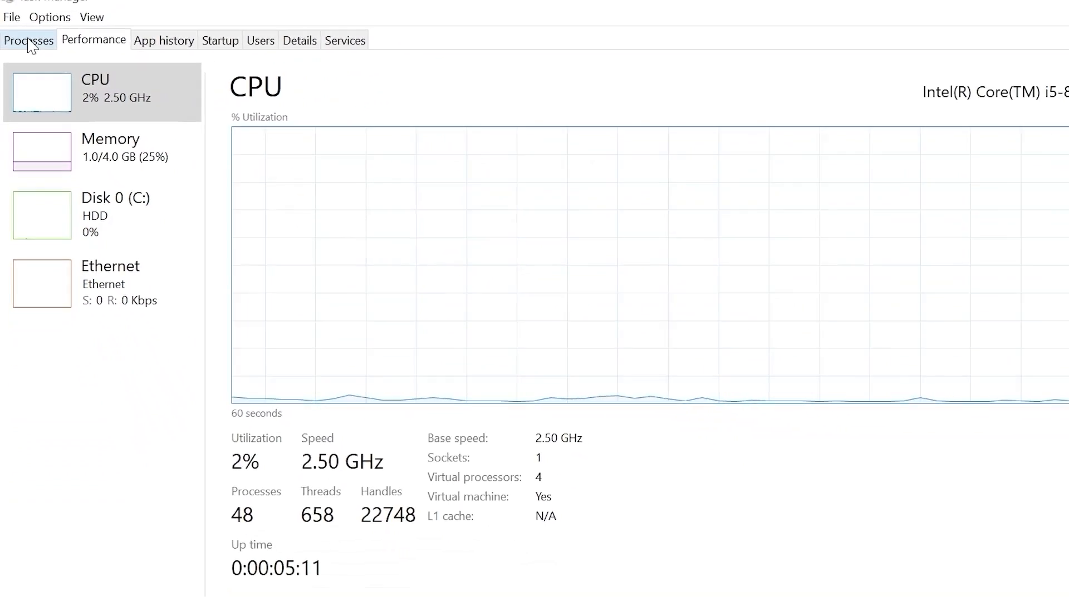
# Show the Processes list and scroll to the 14 background and 32 Windows processes.
pyautogui.click(29, 40)
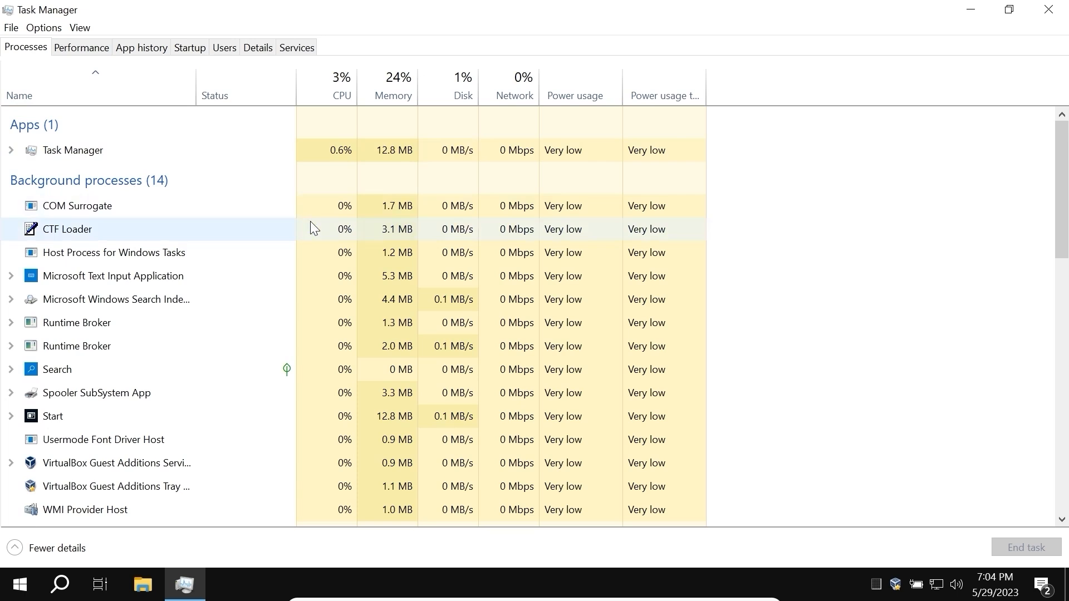
pyautogui.scroll(-3)
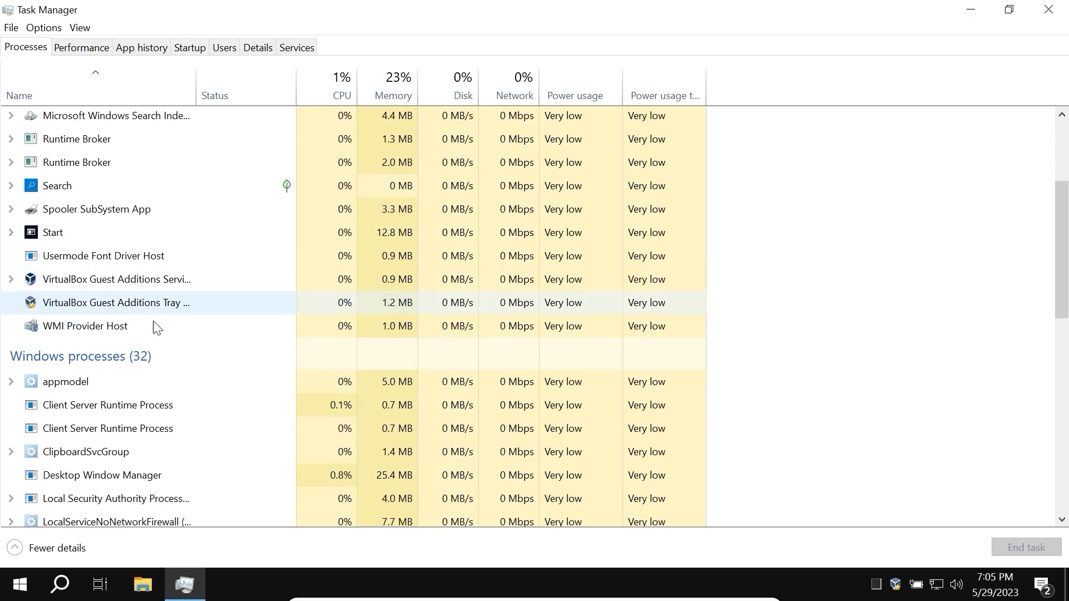
# Launch CPU-Z through UAC, run Bench CPU scoring 373.3 single and 1335.9 multi-thread, then close it.
pyautogui.click(1048, 9)
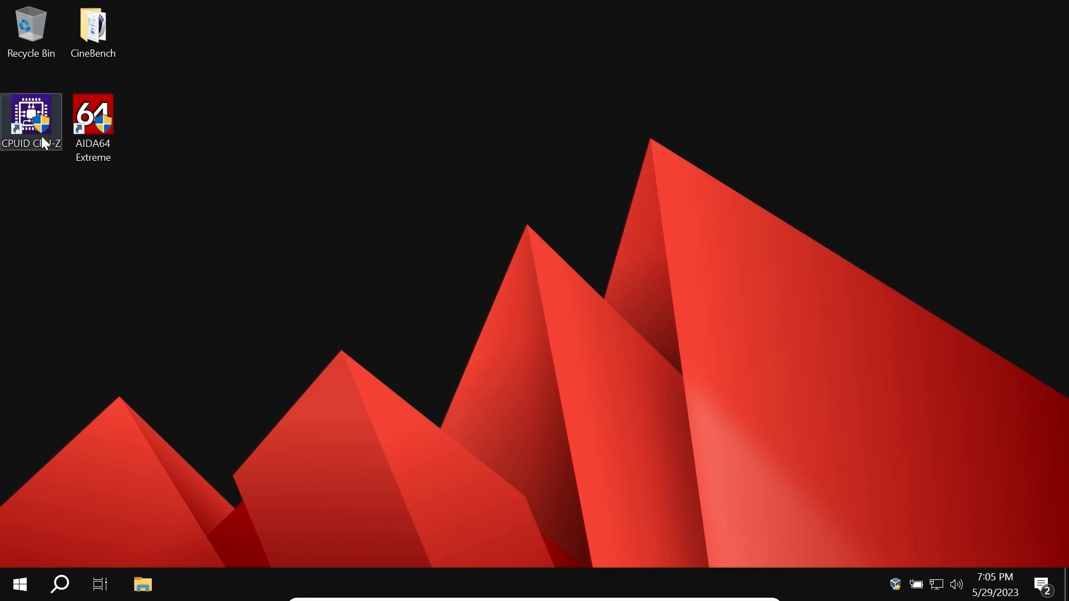
pyautogui.doubleClick(31, 116)
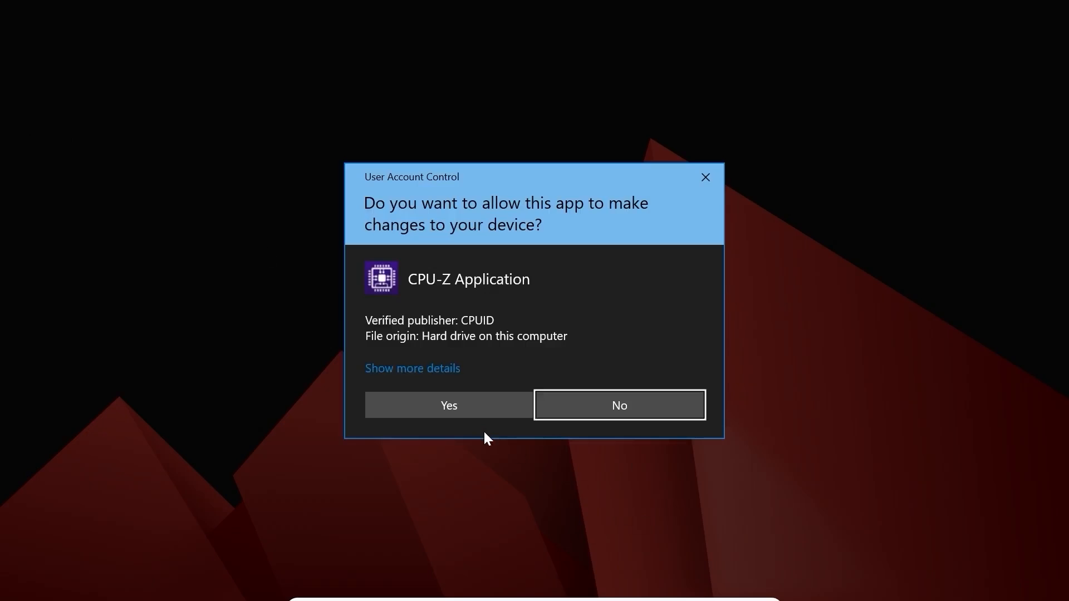
pyautogui.click(448, 404)
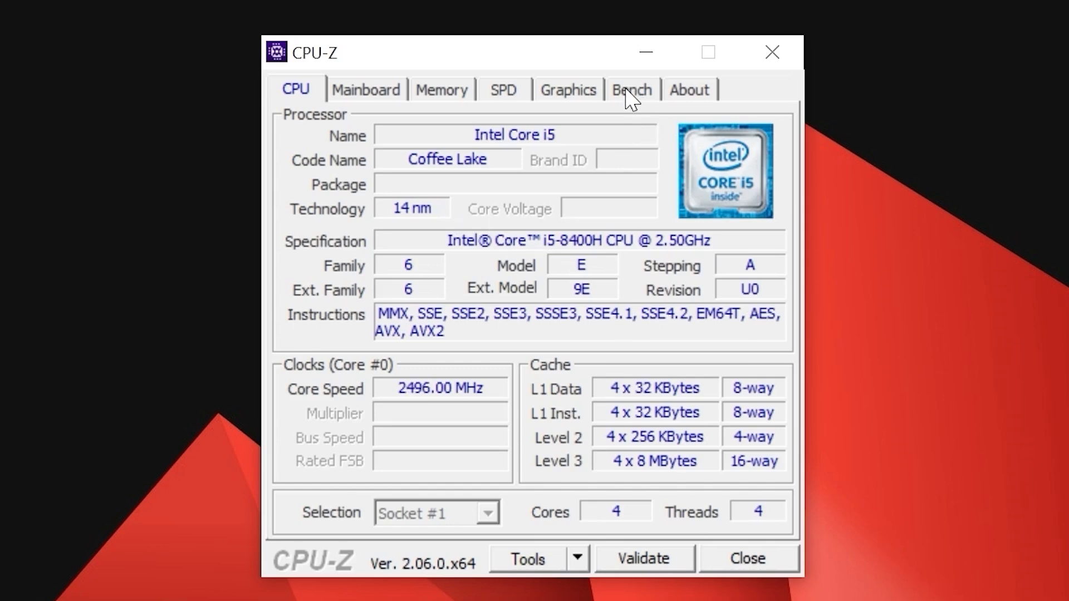
pyautogui.click(631, 89)
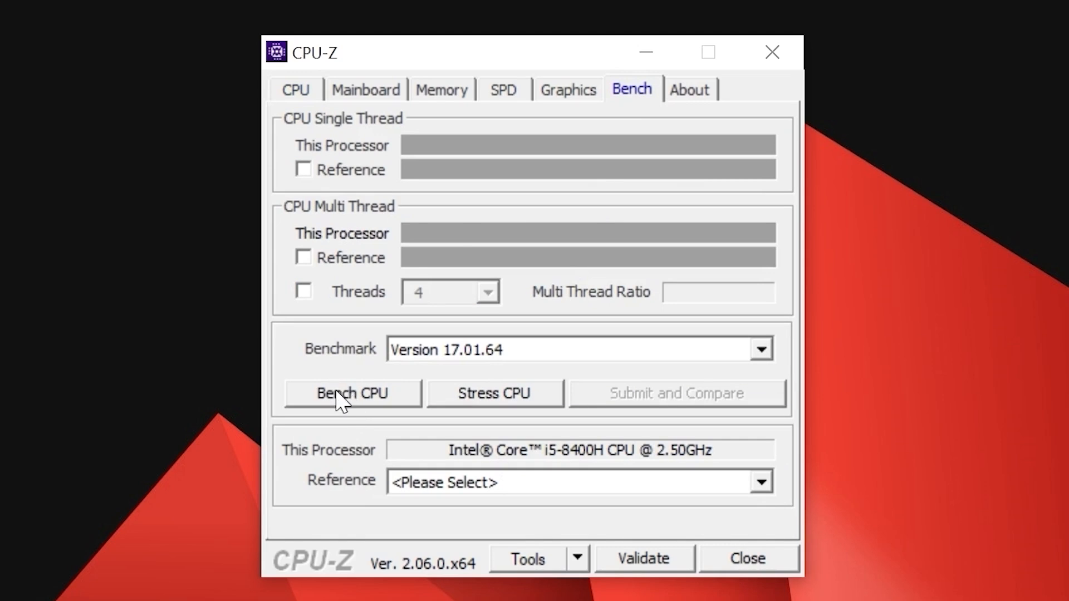
pyautogui.click(351, 393)
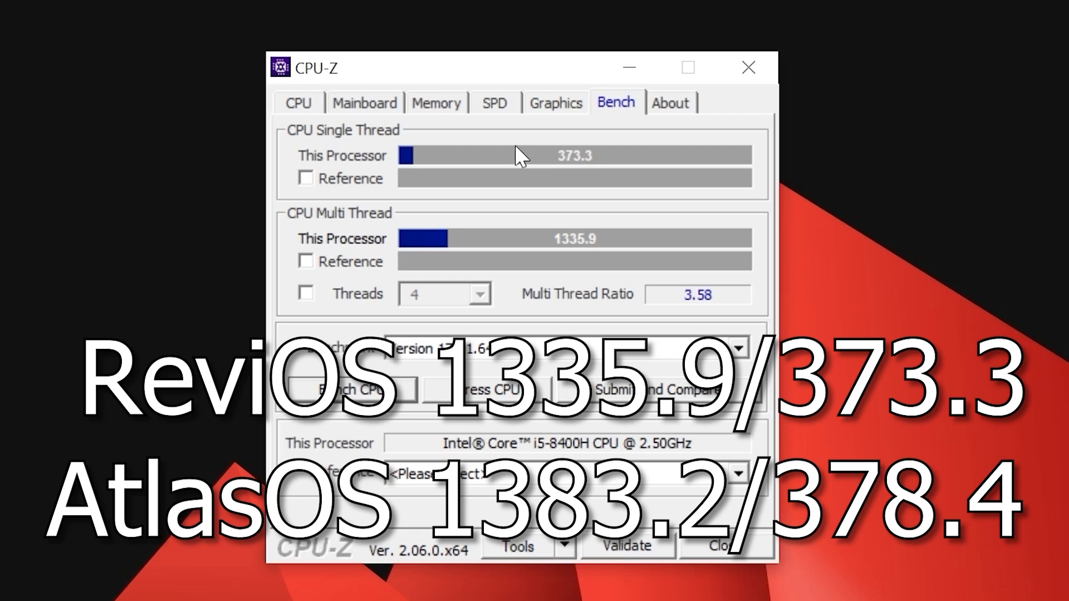
pyautogui.click(749, 68)
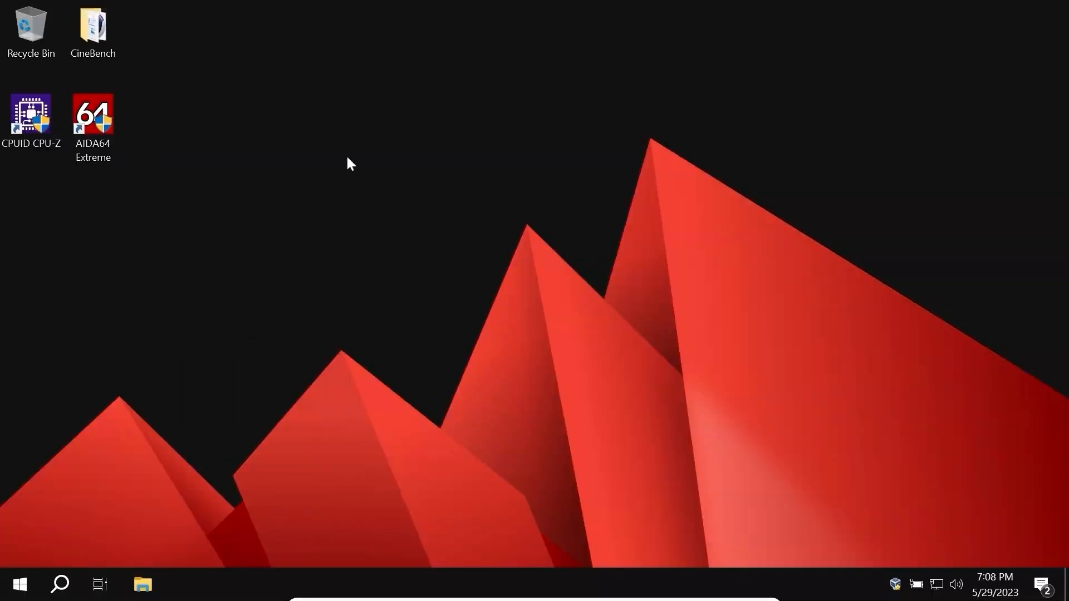
# Launch AIDA64 Extreme and run the CPU Queen benchmark, scoring 26724 on the Core i5-8400H.
pyautogui.doubleClick(93, 113)
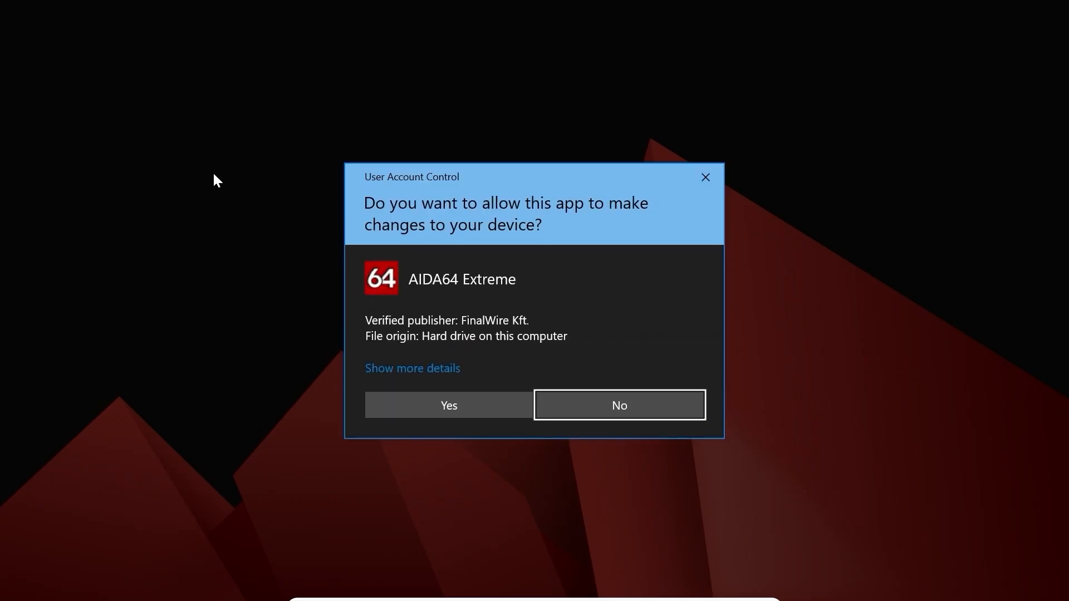
pyautogui.click(447, 405)
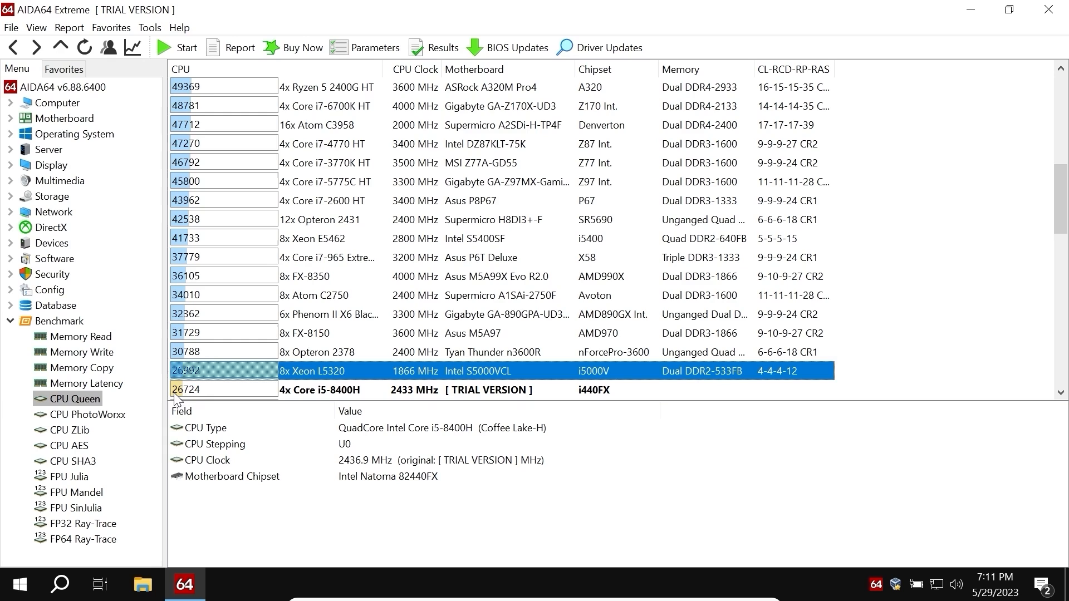
pyautogui.moveTo(208, 399)
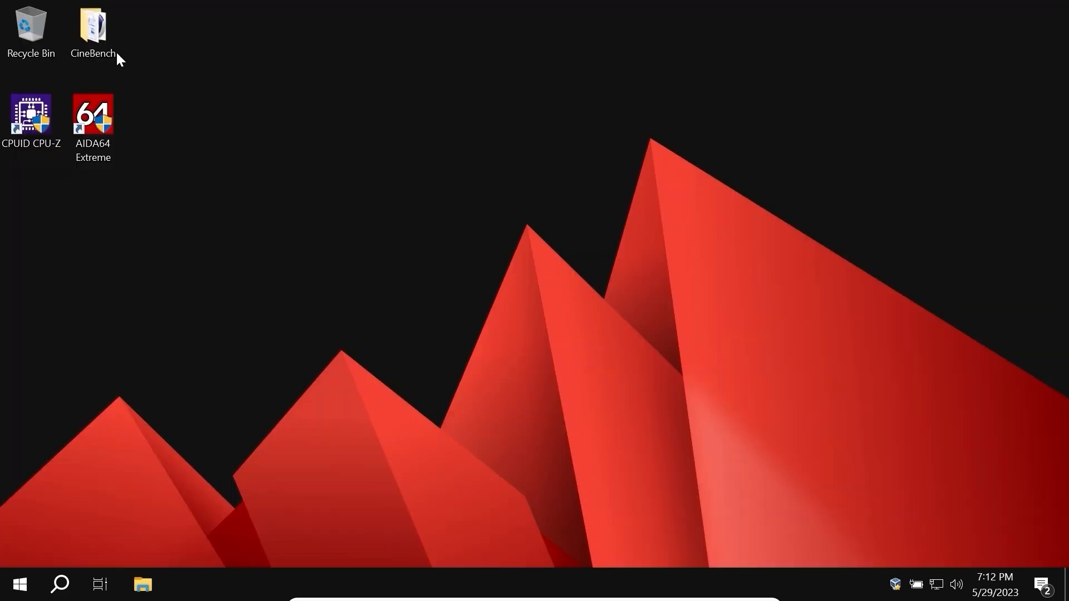
# Launch CINEBENCH Windows 64 Bit from the CineBench folder and start the CPU rendering test.
pyautogui.doubleClick(92, 27)
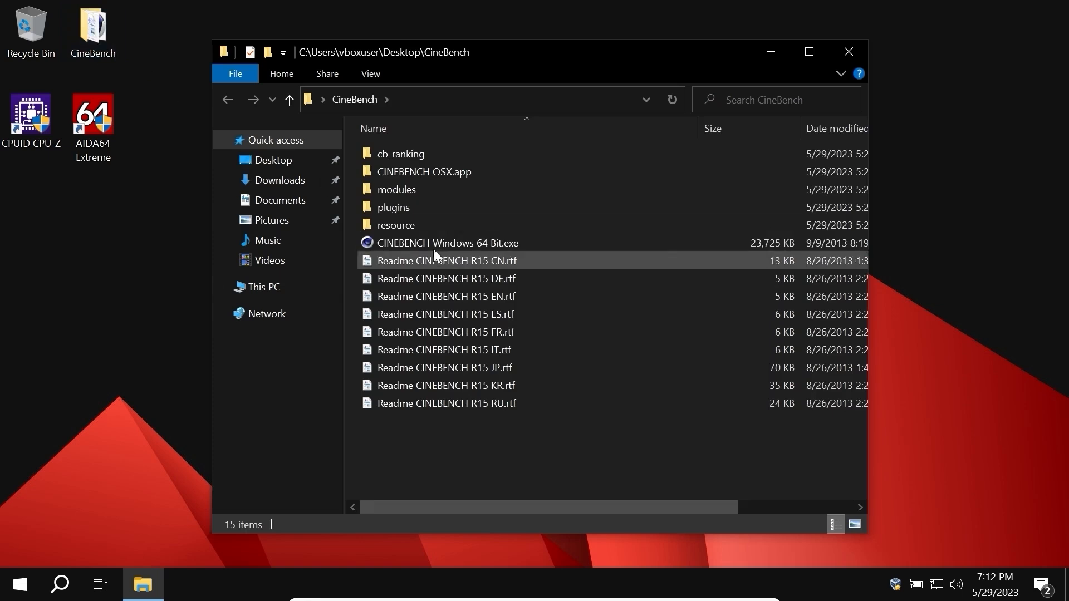
pyautogui.click(448, 242)
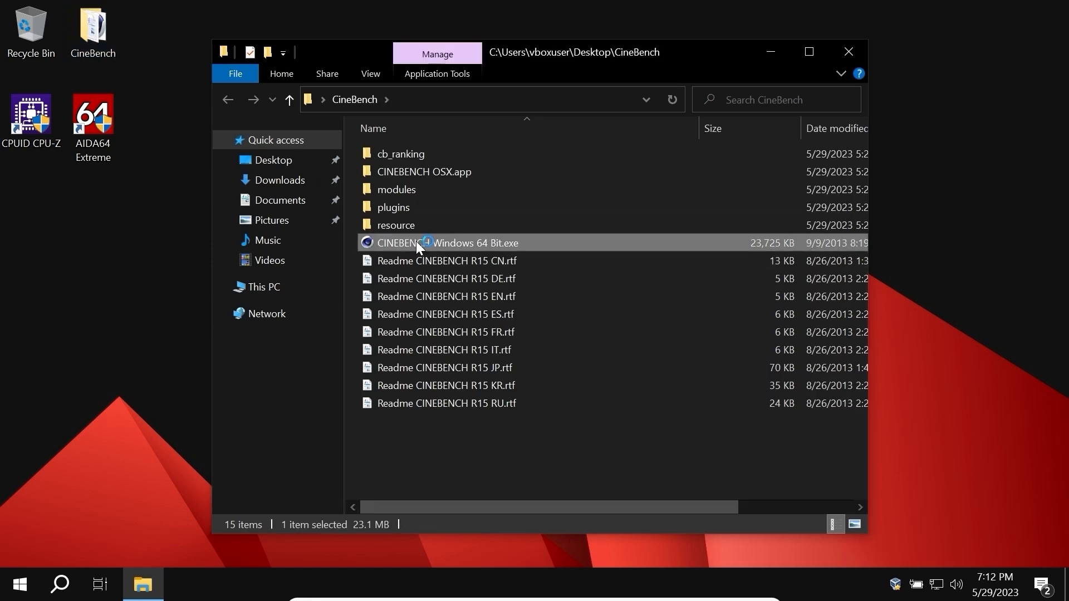
pyautogui.doubleClick(447, 243)
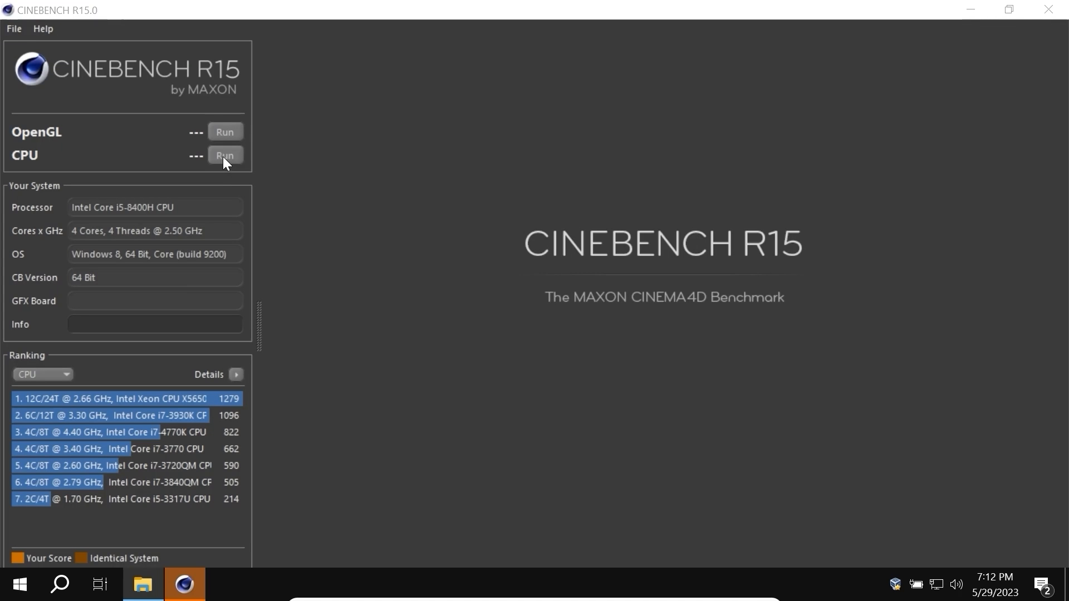
pyautogui.click(224, 155)
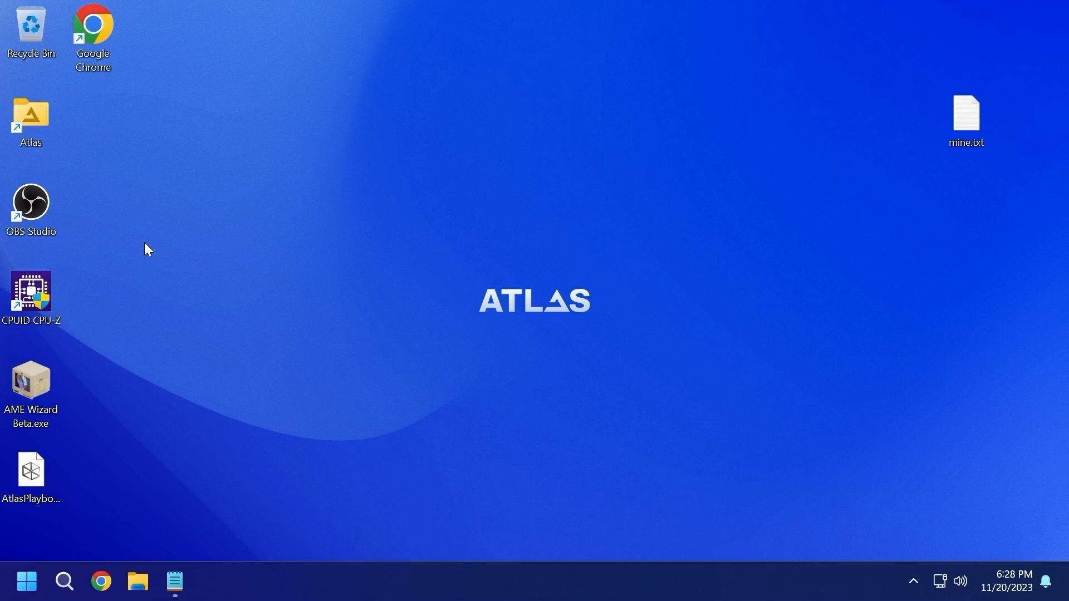
pyautogui.moveTo(62, 536)
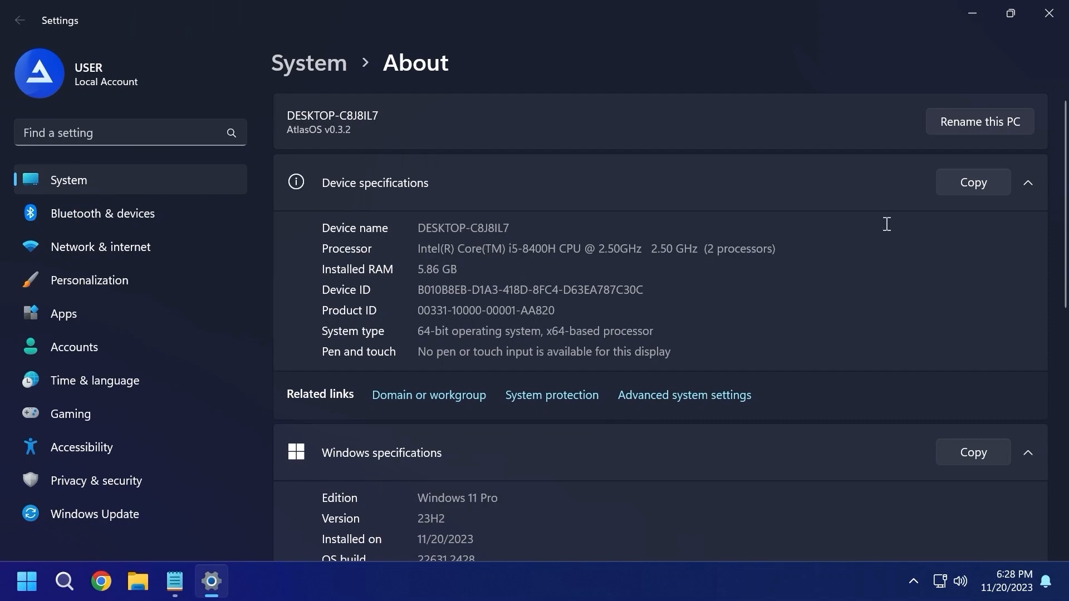
# Select the 5.86 GB Installed RAM value on the About page, then close Settings.
pyautogui.doubleClick(446, 268)
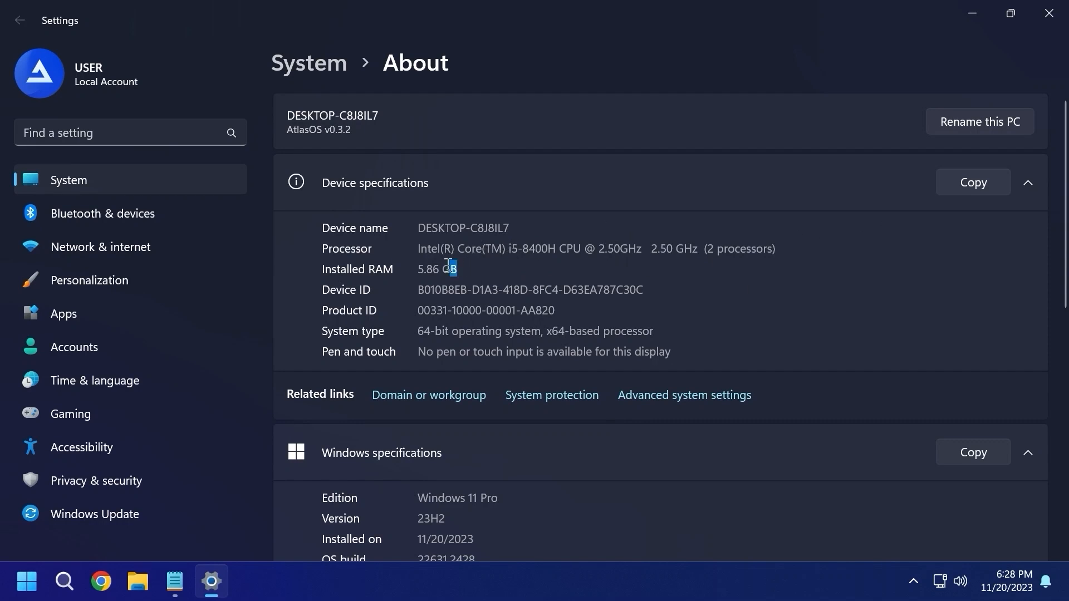
pyautogui.doubleClick(436, 268)
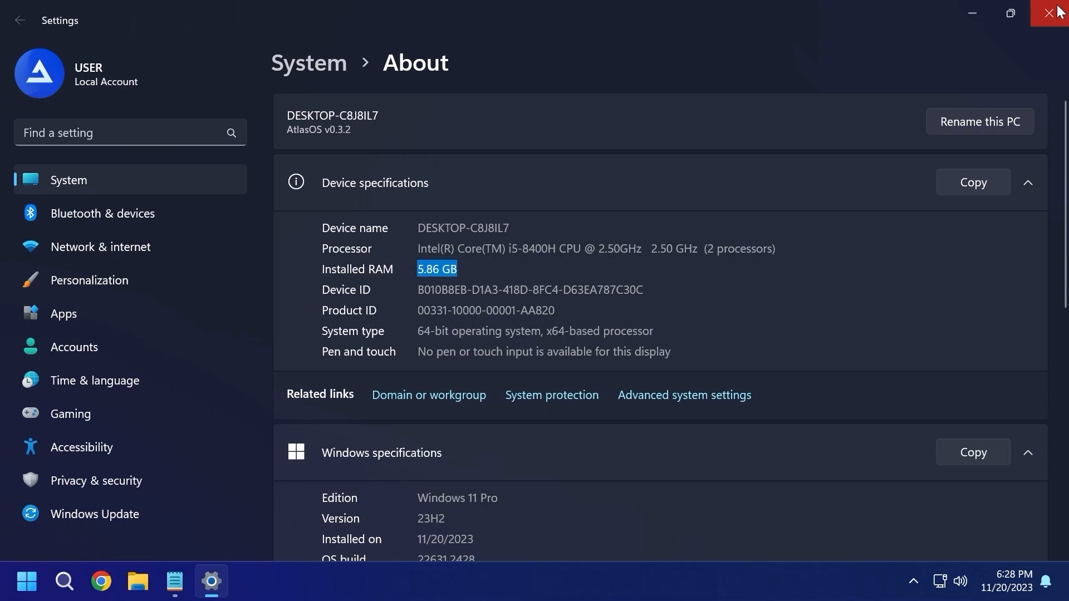
pyautogui.click(1052, 14)
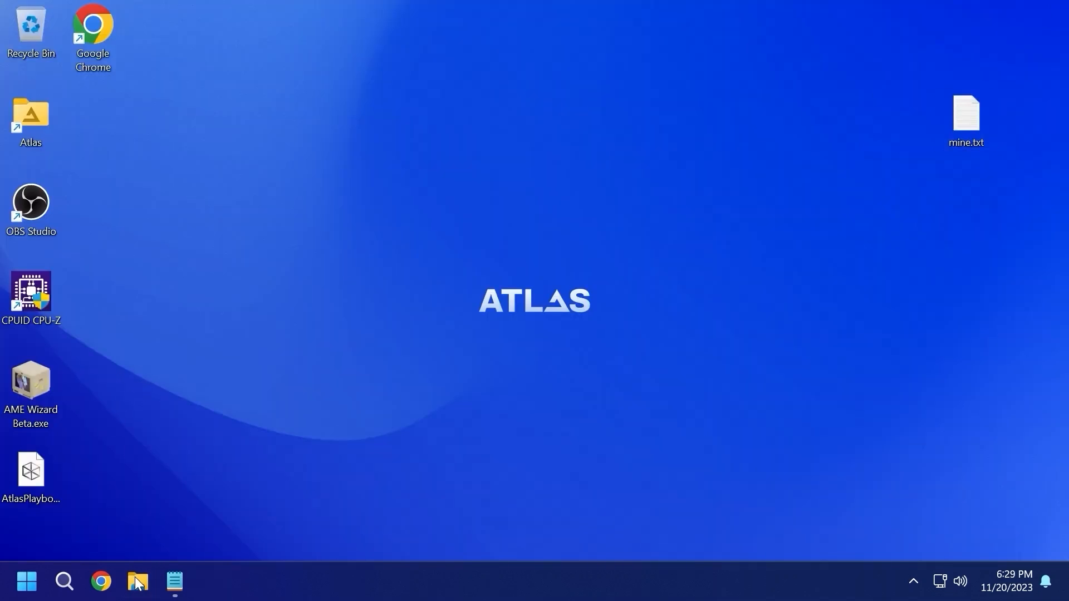
# View Local Disk C: properties showing 21.9 GB used, 77.2 GB free of 99.1 GB, then close them.
pyautogui.click(137, 581)
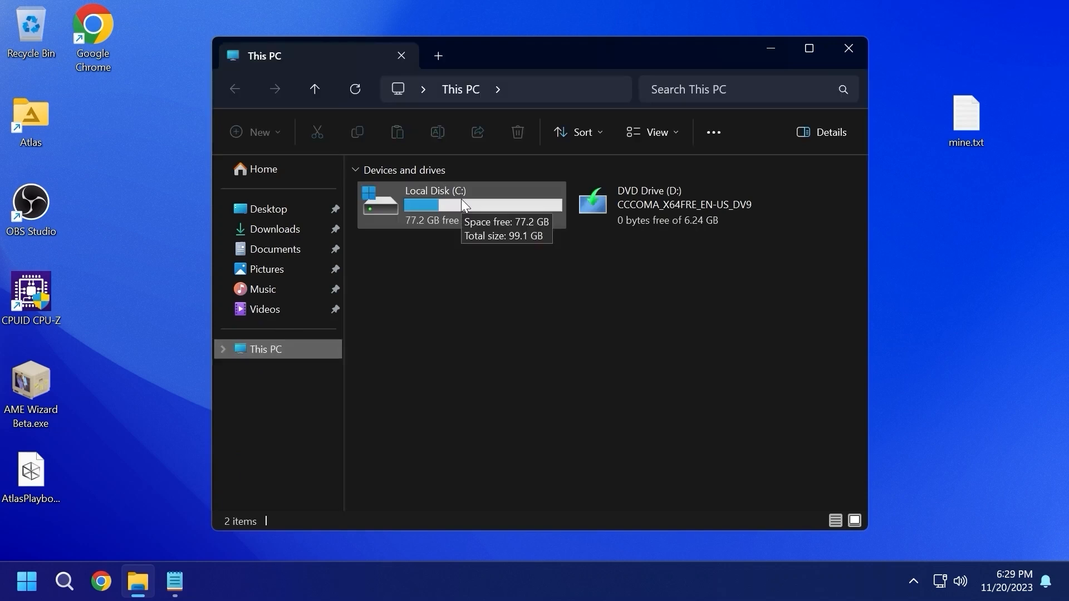
pyautogui.rightClick(461, 205)
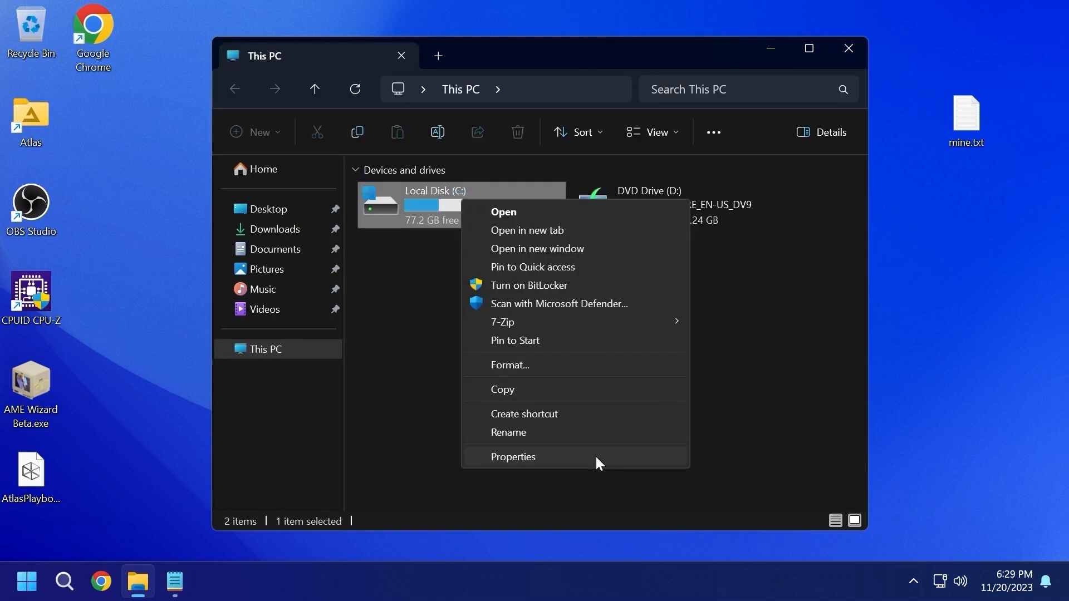
pyautogui.click(512, 457)
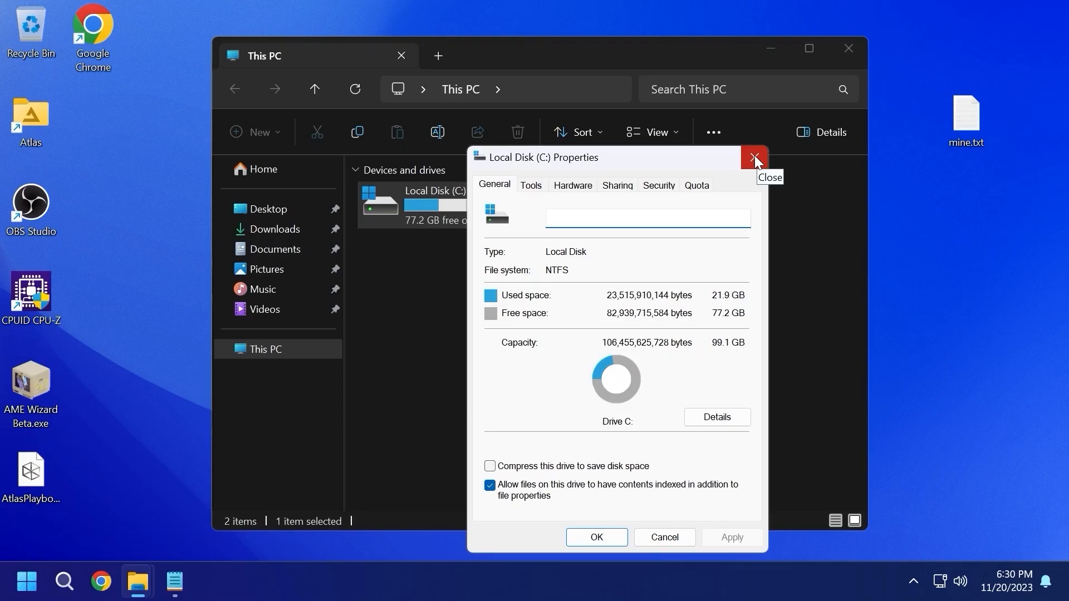
pyautogui.click(63, 581)
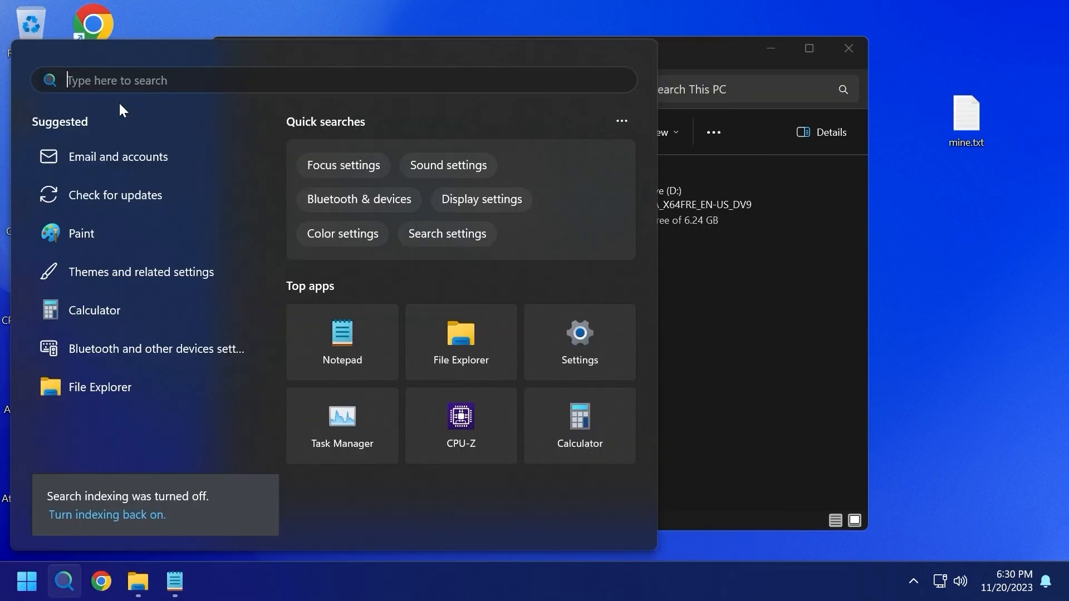
# Search 'task Manager', review performance and scroll through the 77 running processes.
pyautogui.write('task Manager')
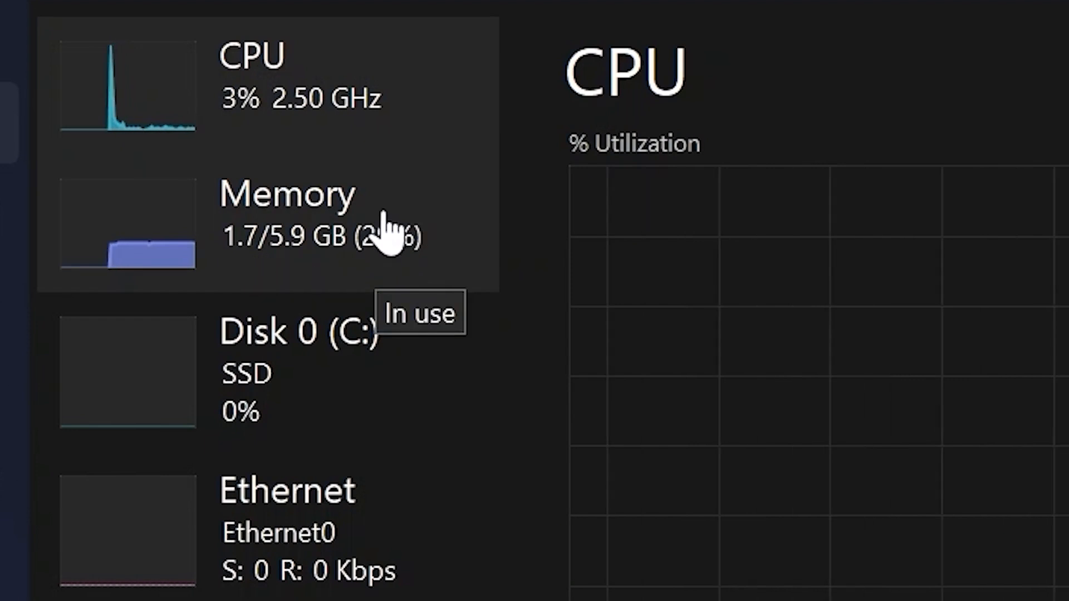
pyautogui.moveTo(347, 109)
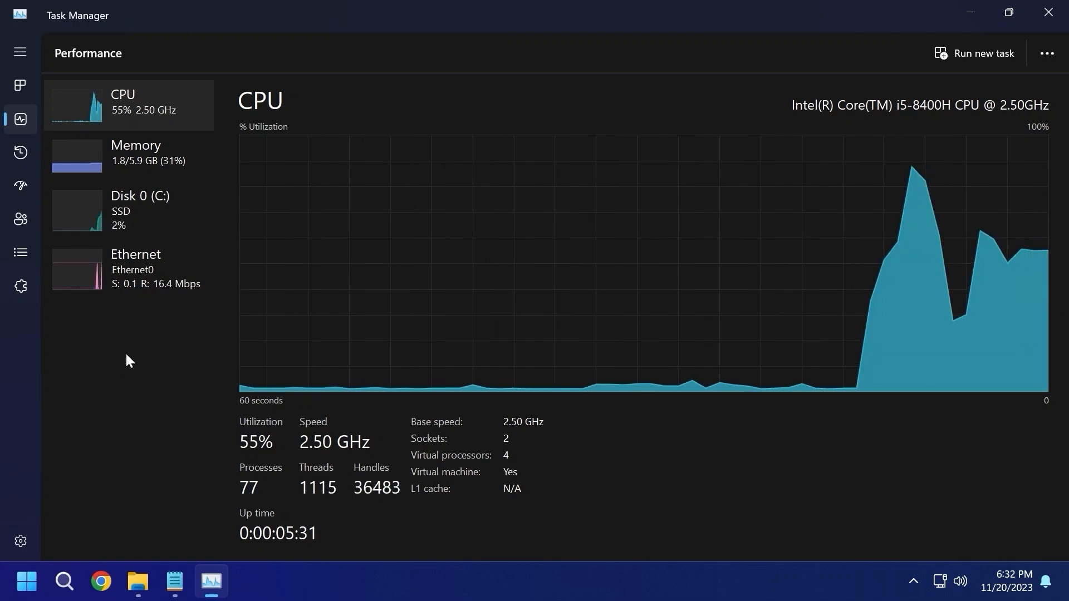
pyautogui.click(20, 86)
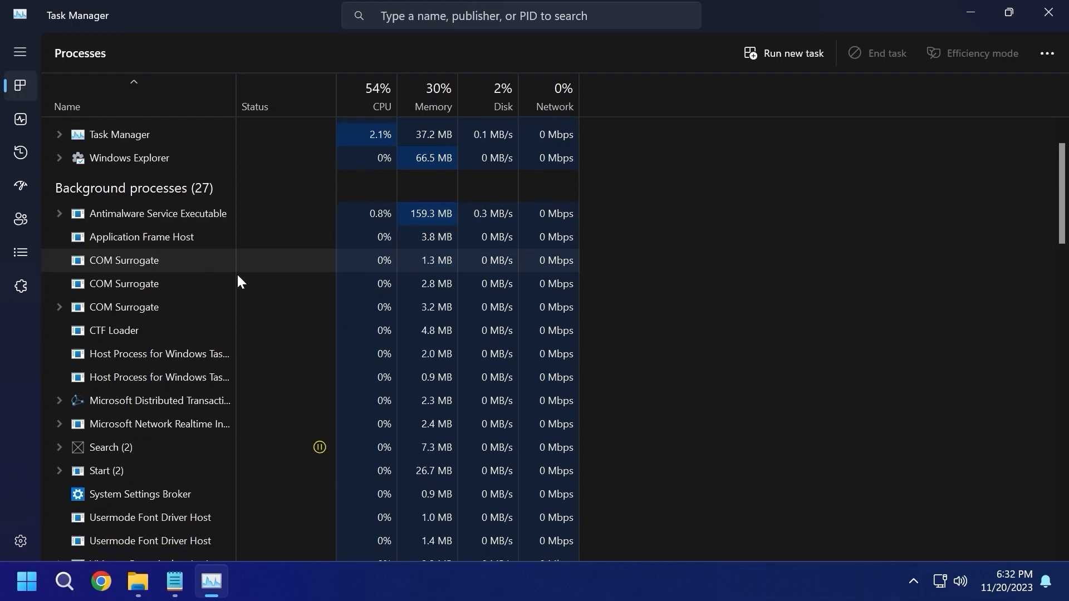
pyautogui.scroll(-3)
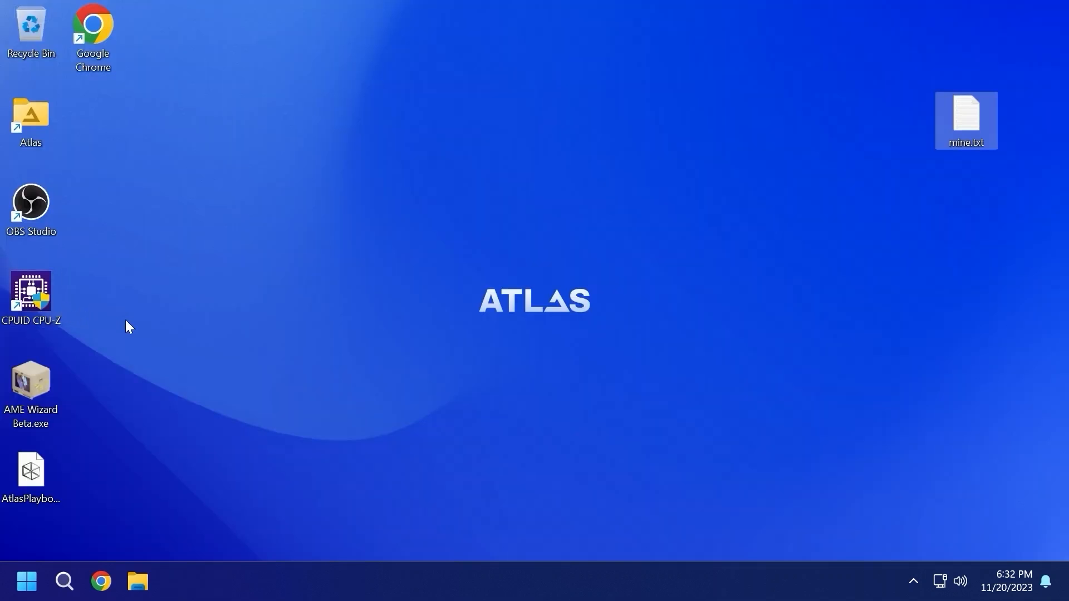
pyautogui.moveTo(32, 293)
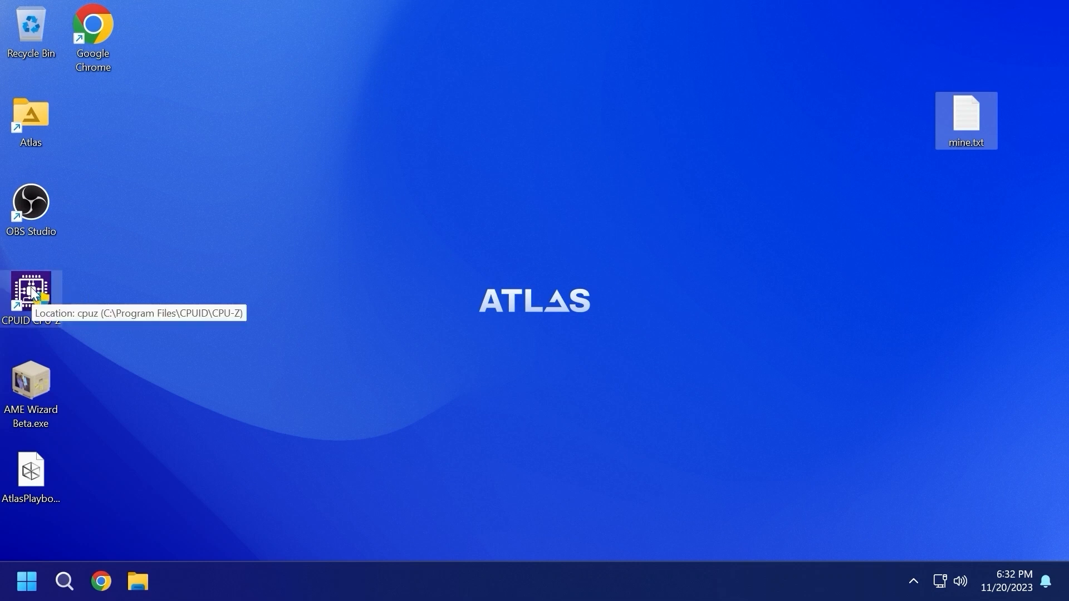
# Launch CPU-Z and run Bench CPU, scoring 356.6 single-thread and 1064.9 multi-thread.
pyautogui.doubleClick(31, 291)
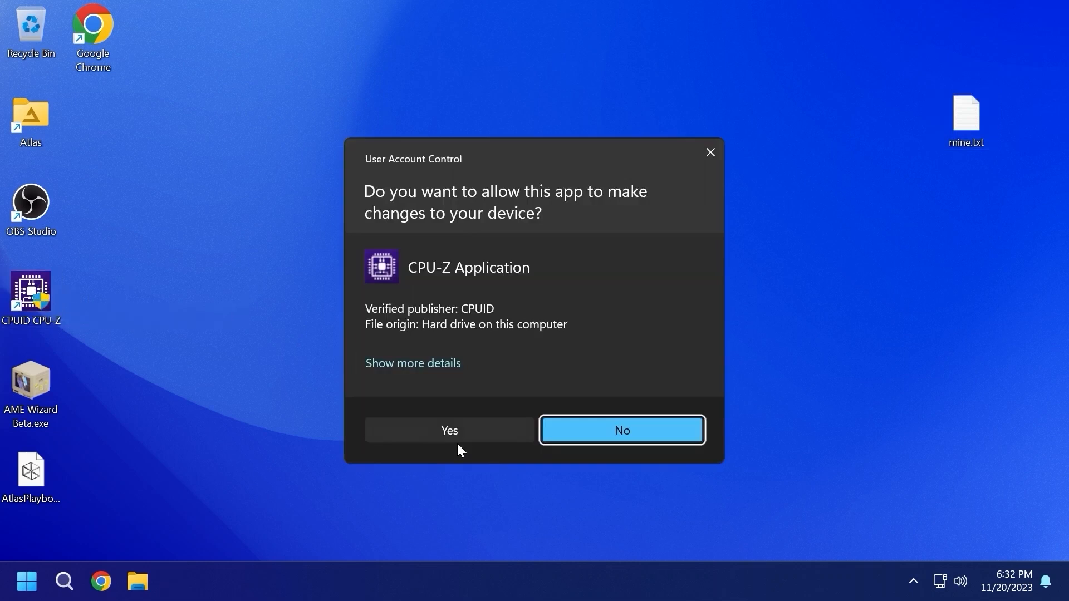
pyautogui.click(449, 430)
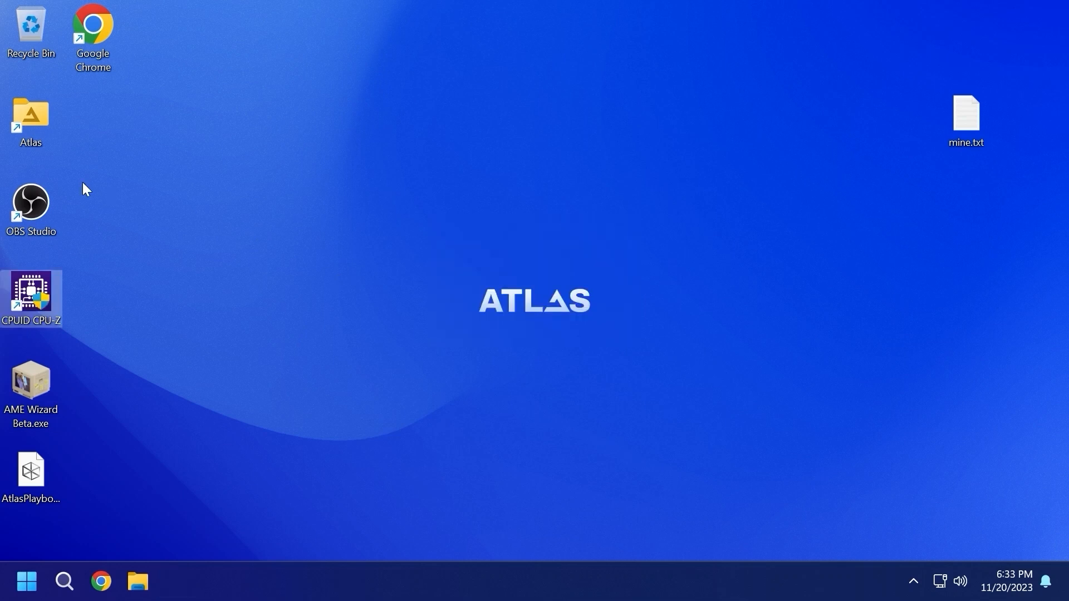
pyautogui.doubleClick(31, 299)
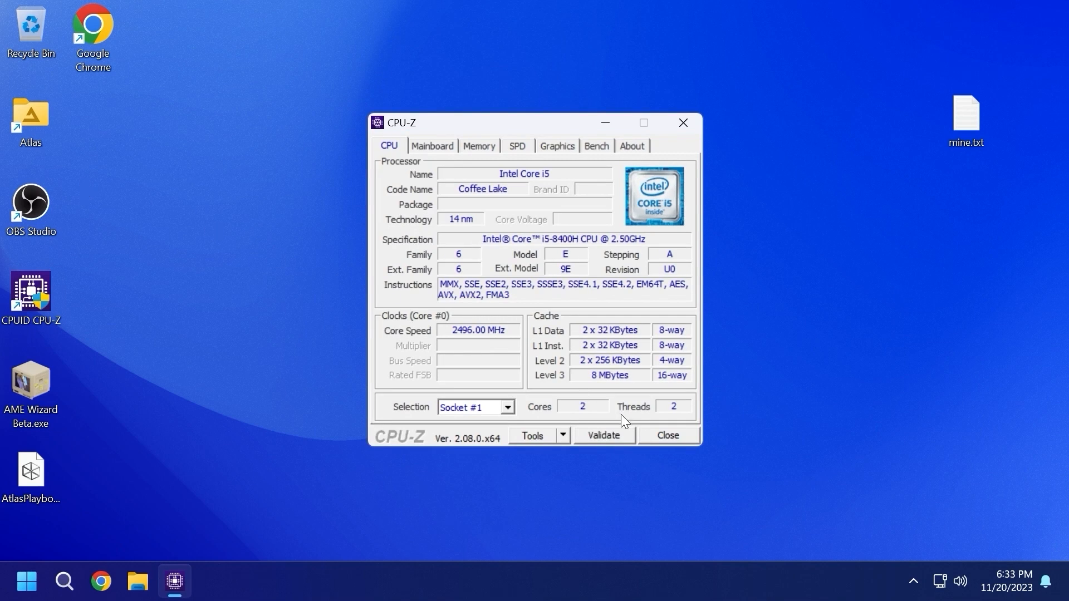
pyautogui.moveTo(657, 401)
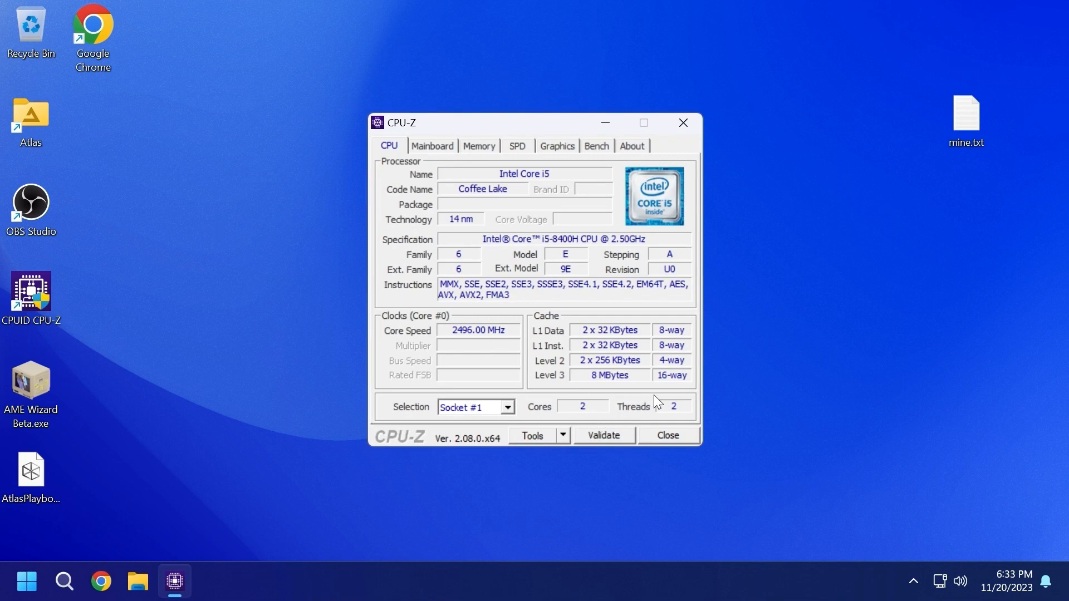
pyautogui.click(596, 146)
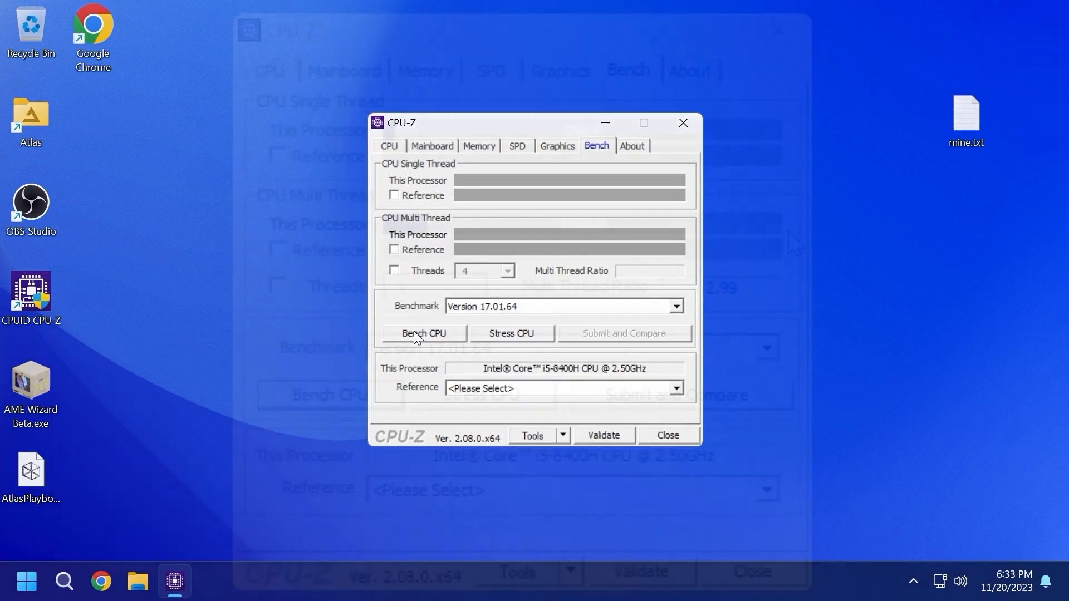
pyautogui.click(423, 333)
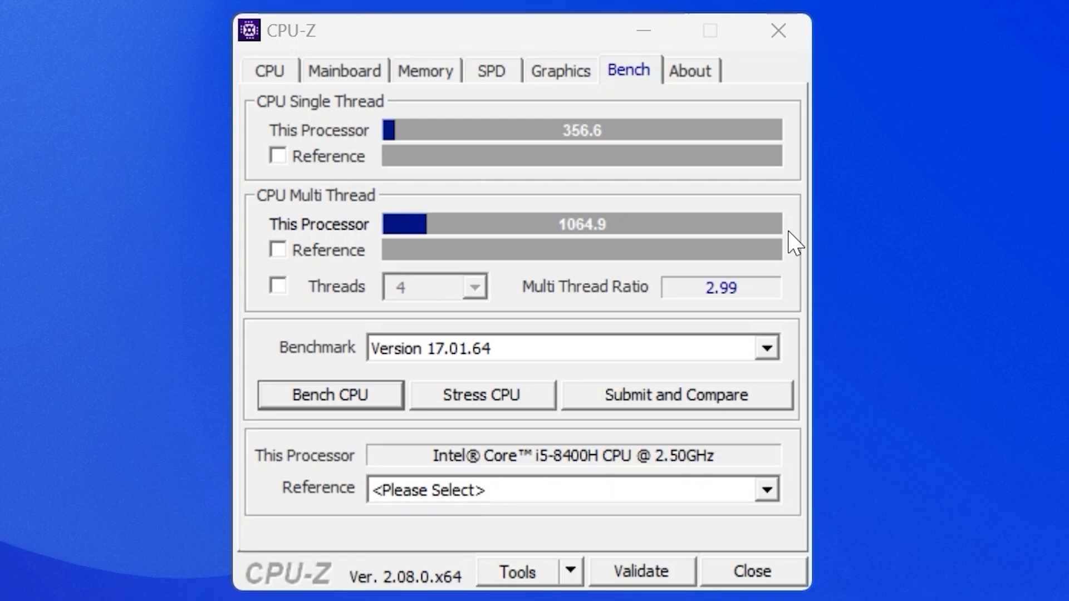
pyautogui.moveTo(779, 230)
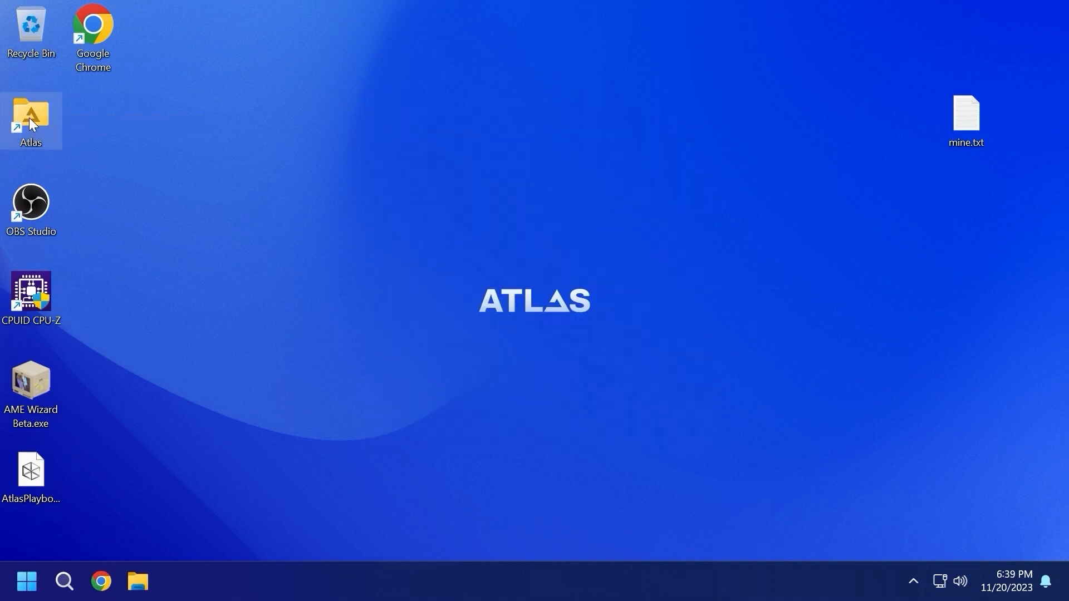
# Look inside the AtlasDesktop folder, then delete the Atlas shortcut from the desktop.
pyautogui.doubleClick(31, 114)
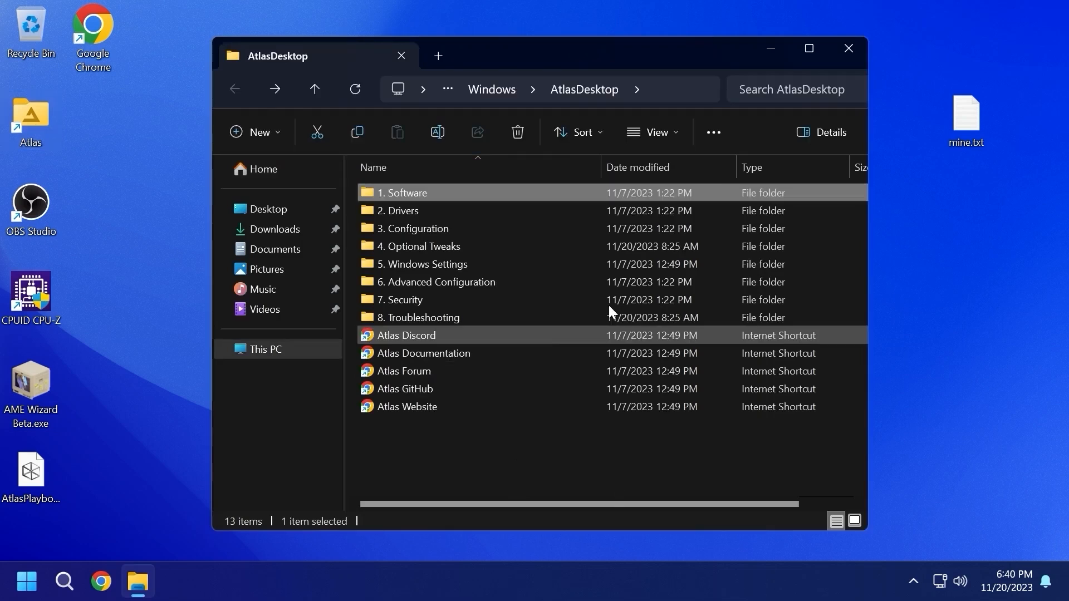
pyautogui.click(847, 48)
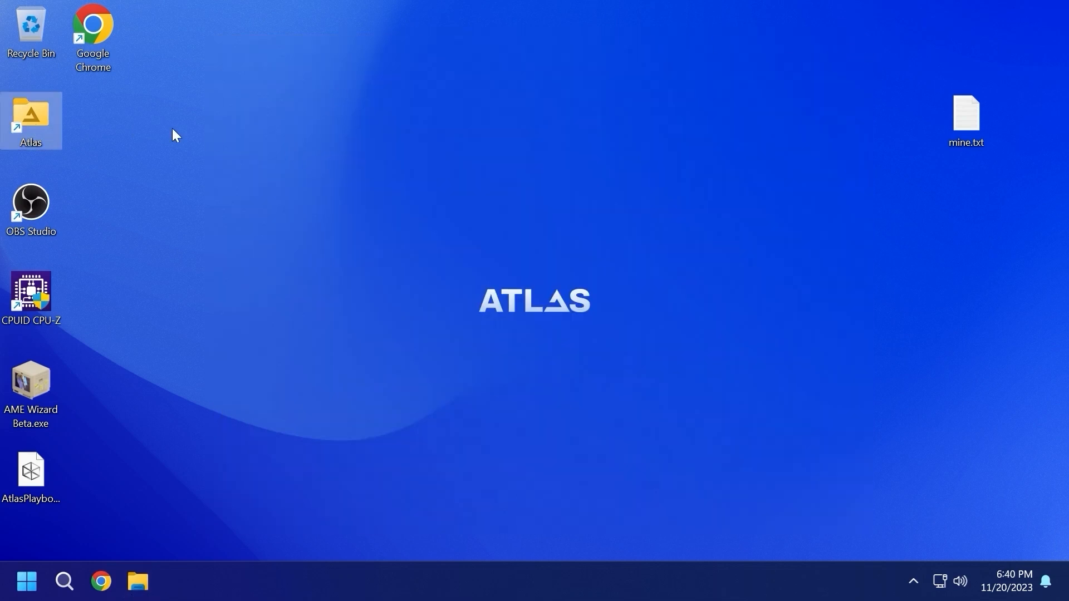
pyautogui.rightClick(31, 119)
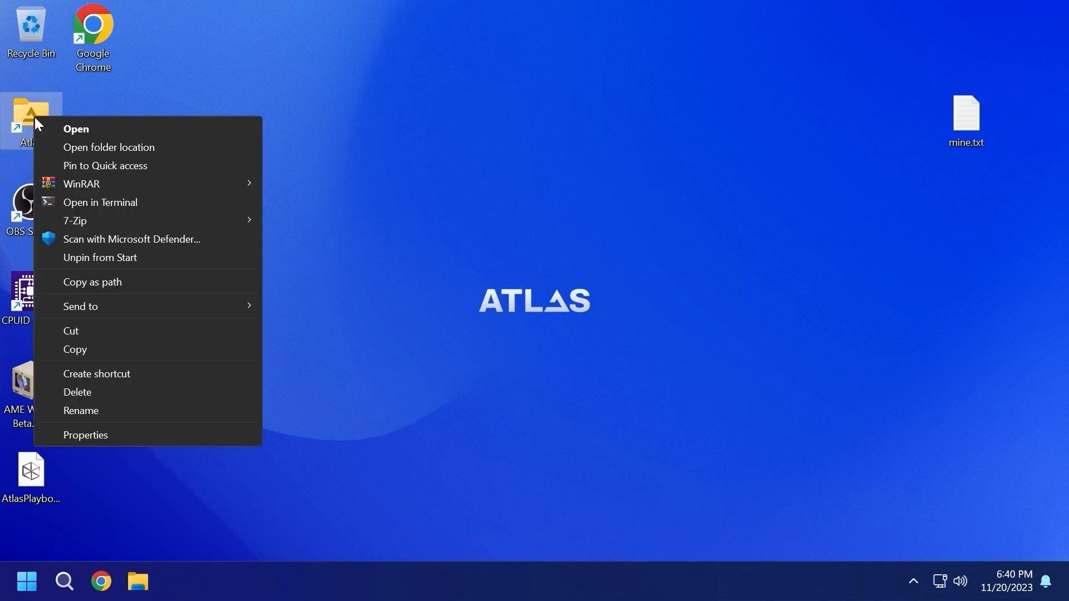
pyautogui.click(291, 198)
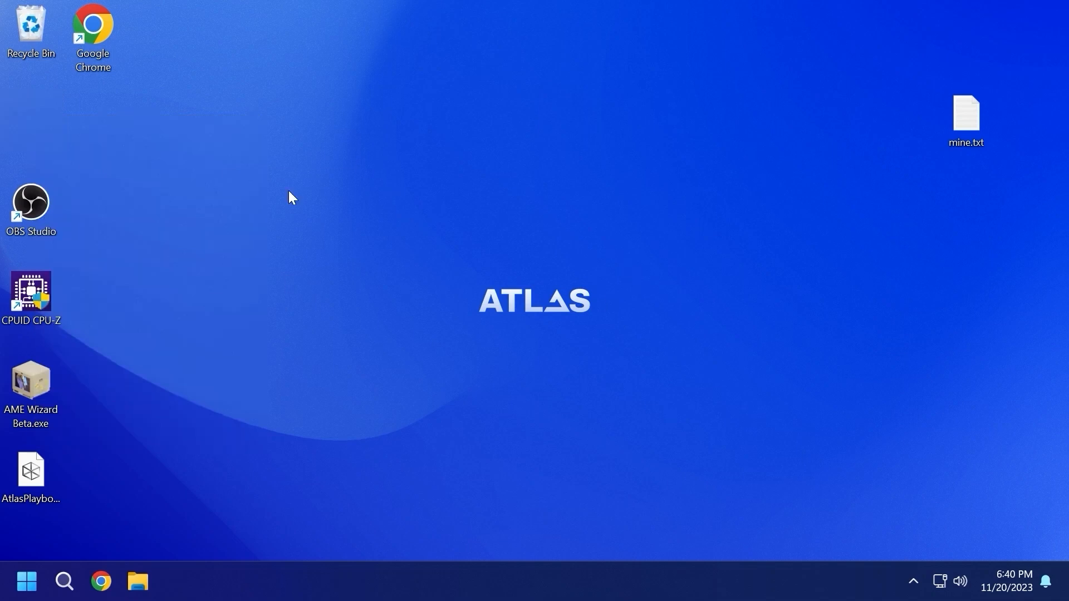
pyautogui.moveTo(208, 123)
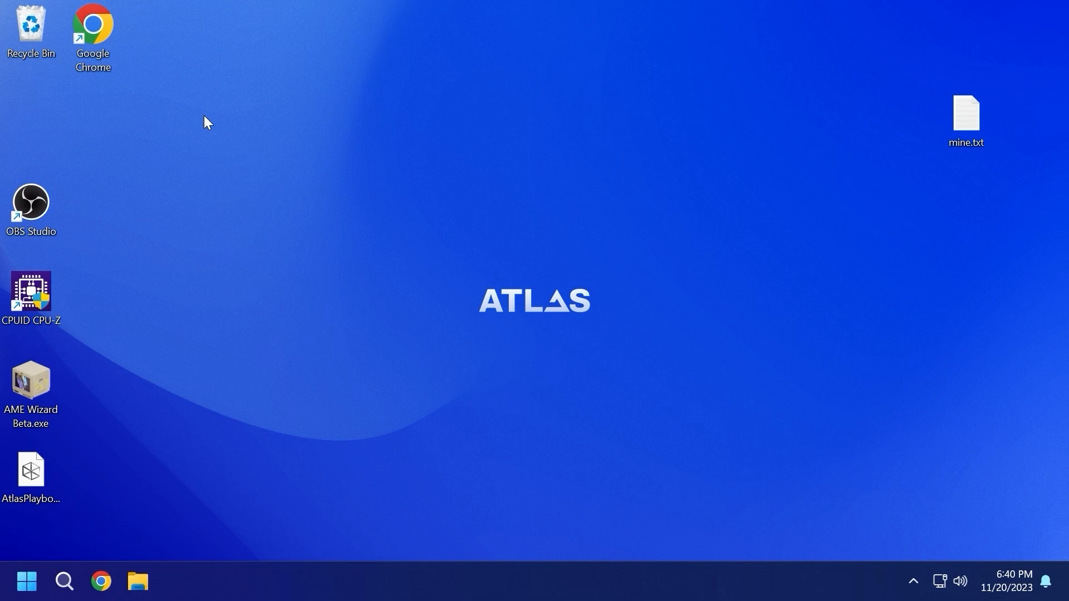